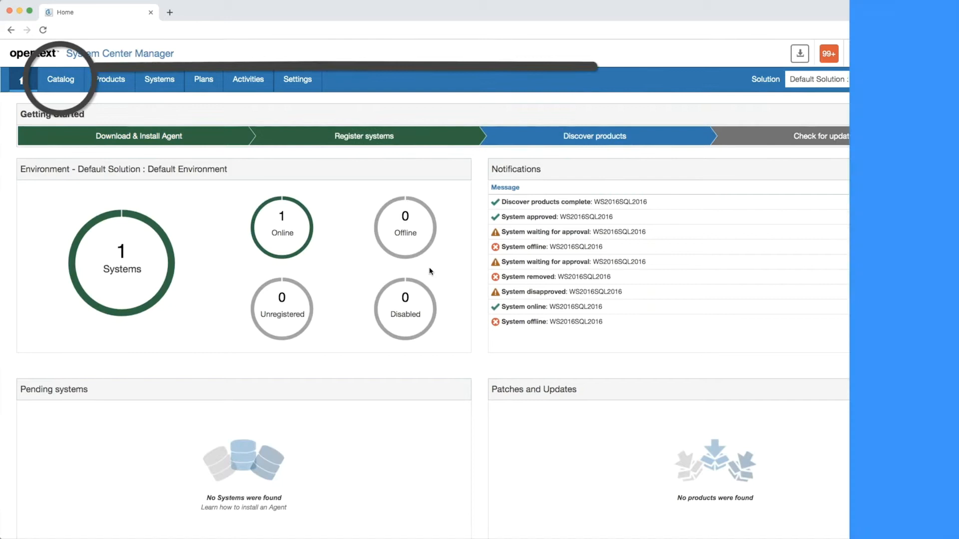
Step: Download the Content Suite Platform 16 EP6 components for Windows Server 2016 from the Catalog
left_click(60, 79)
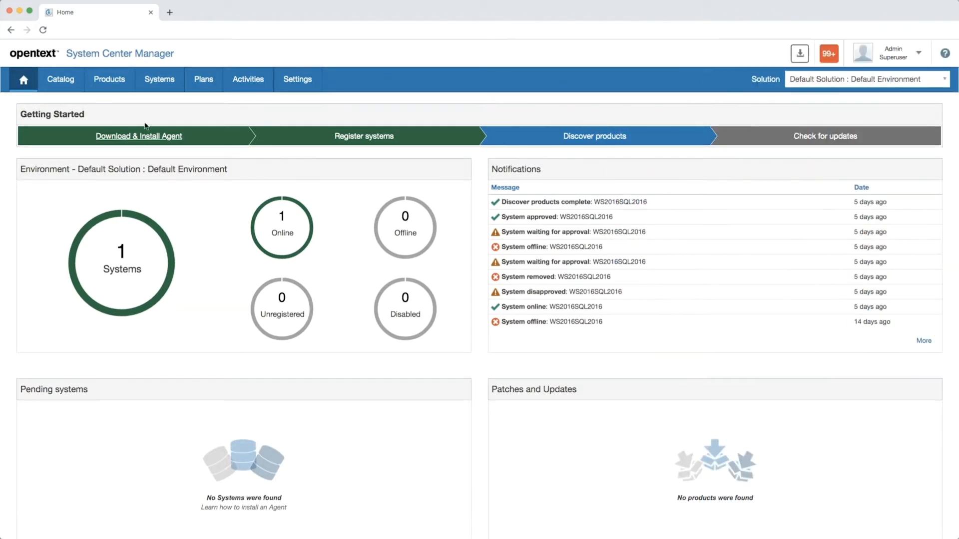
left_click(59, 79)
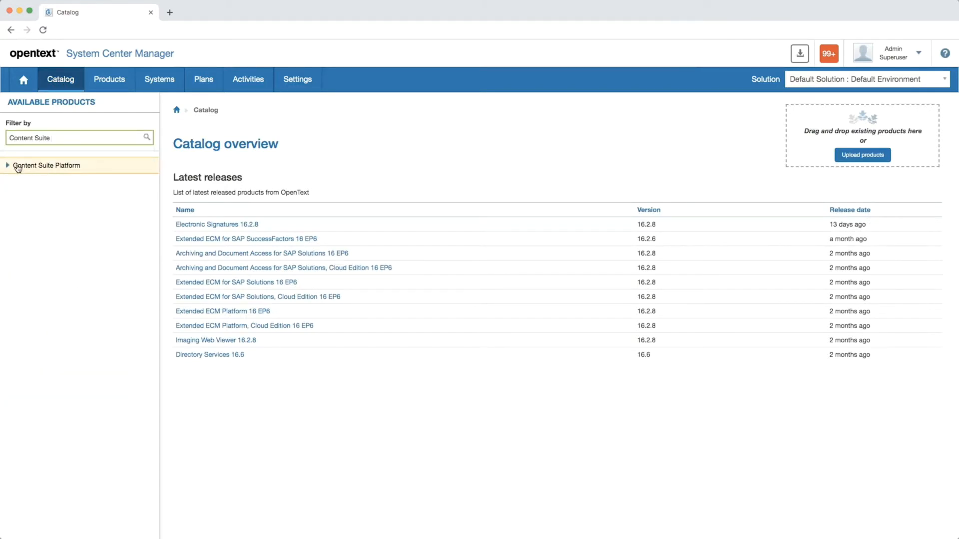
left_click(46, 165)
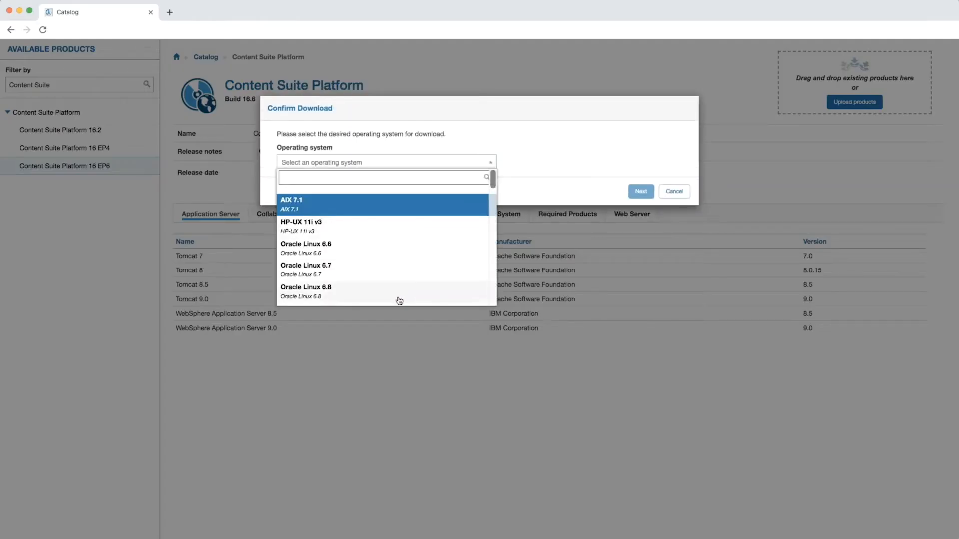
scroll("down", 3)
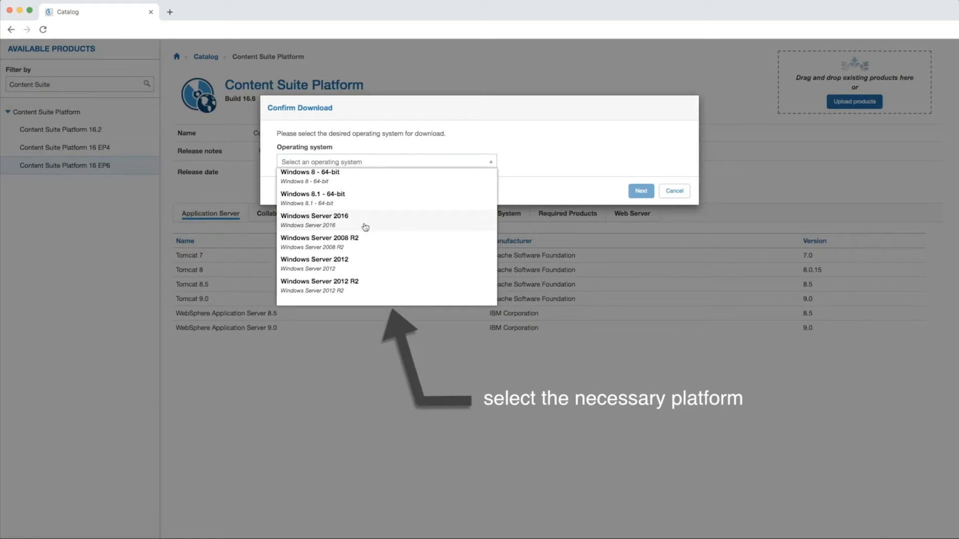
left_click(314, 216)
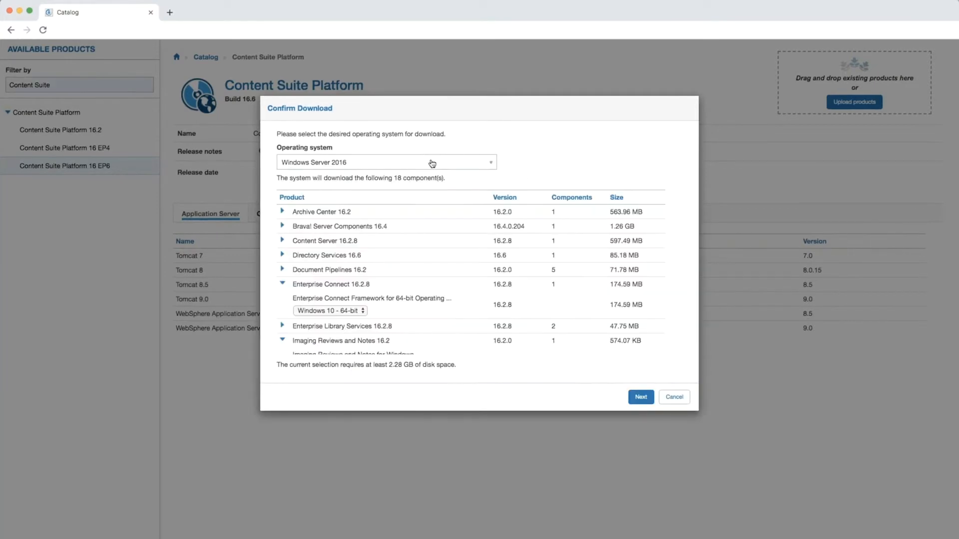
left_click(641, 397)
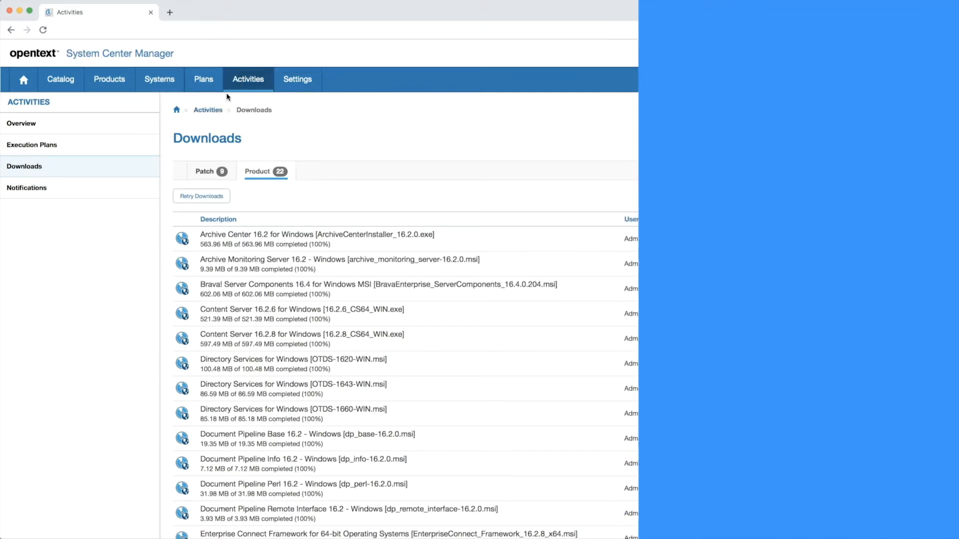
Step: Add a 'Make a directory' step for C:\opentext to the Content Suite Platform plan
left_click(203, 79)
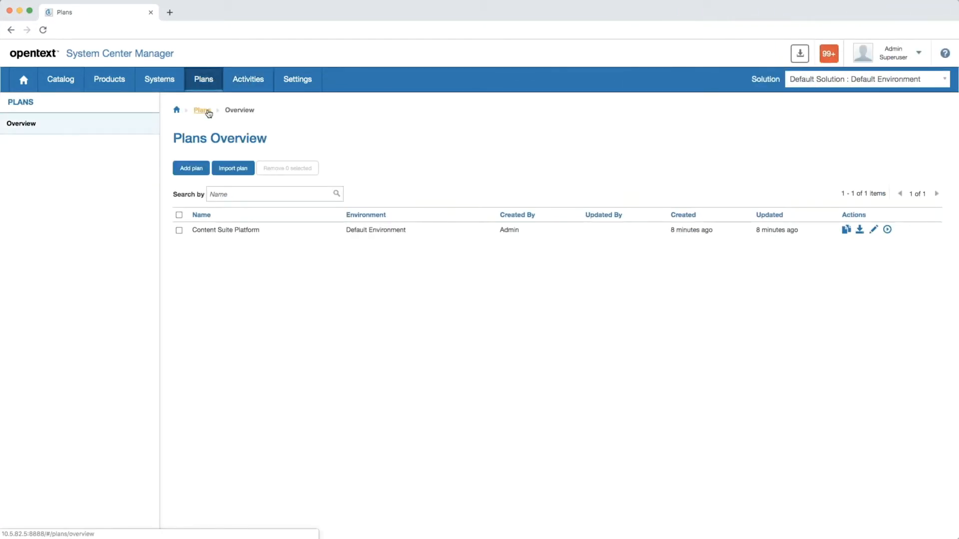
left_click(874, 229)
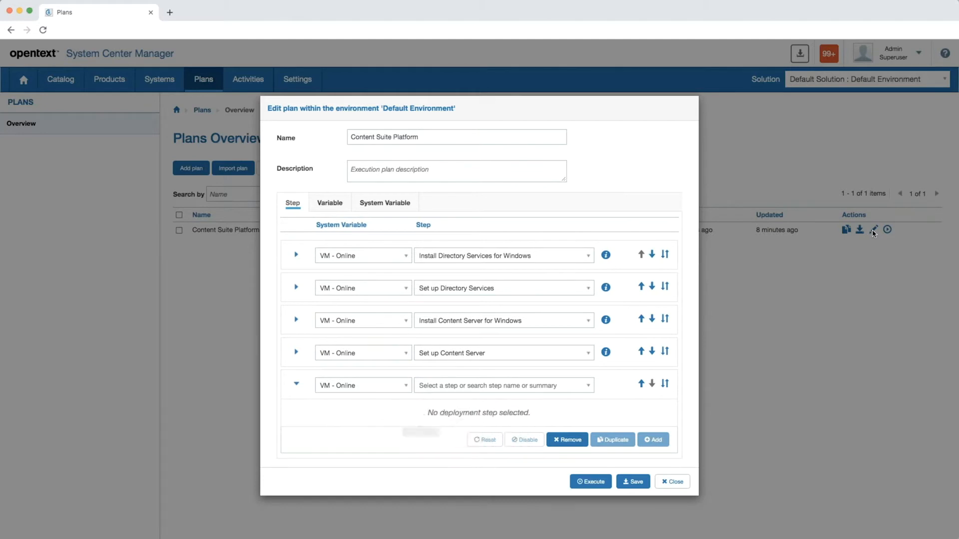
left_click(501, 385)
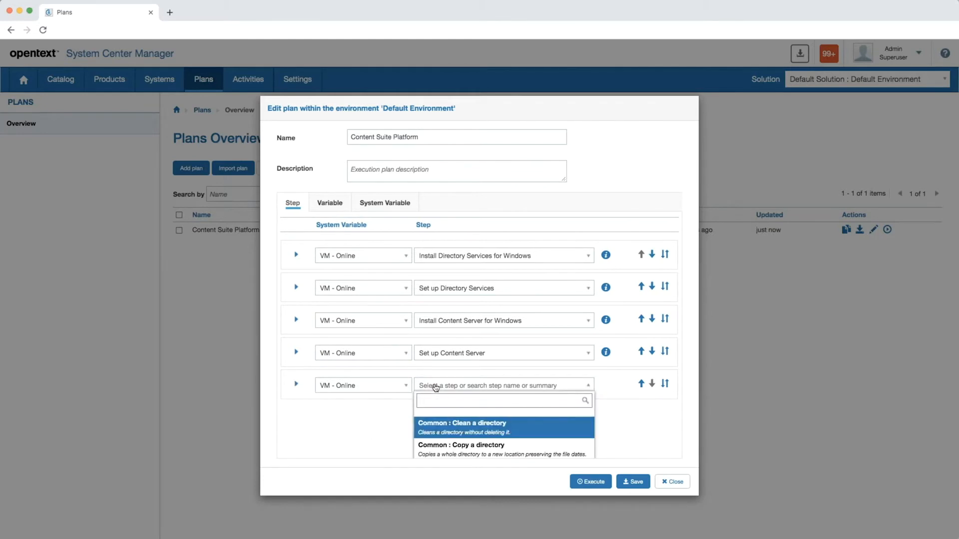
type("make a directory")
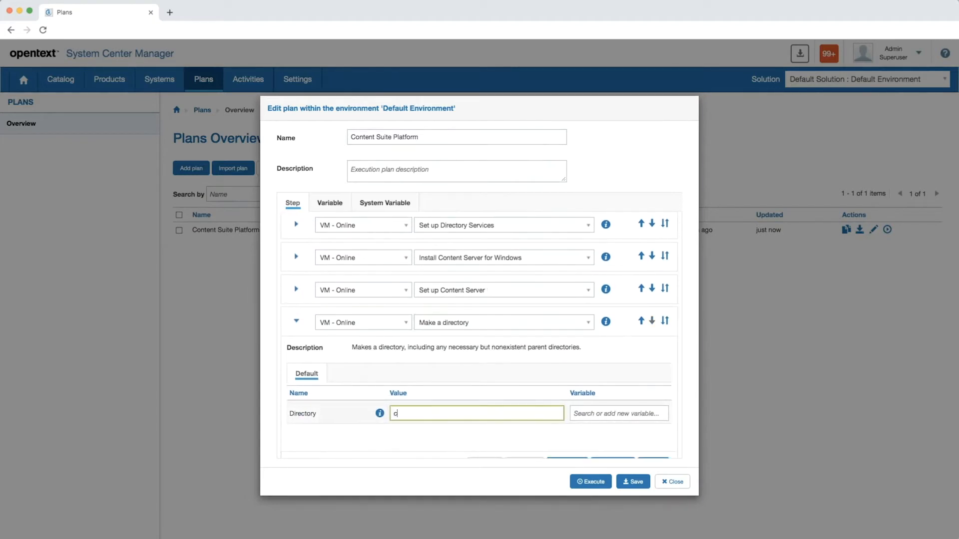
type(":\\opentext")
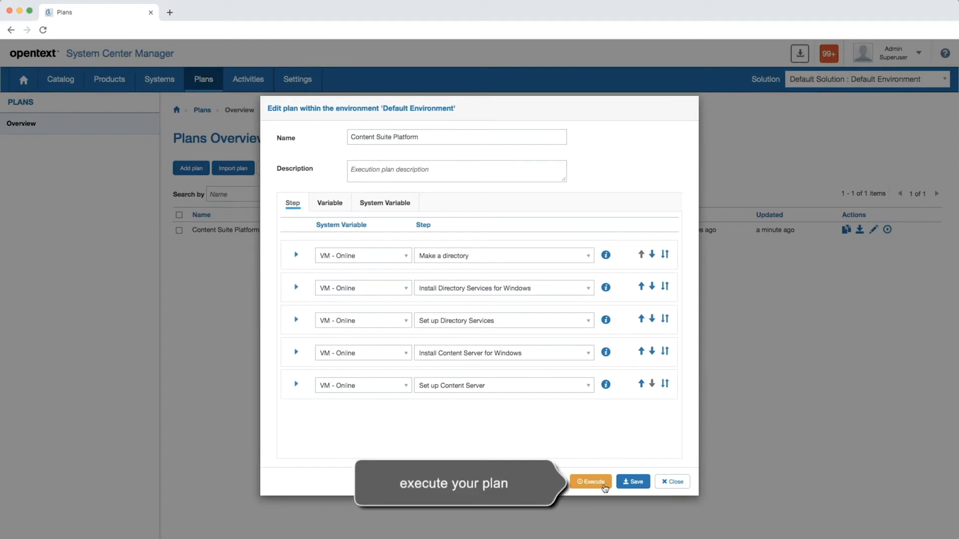
Step: Execute the Content Suite Platform plan and open its running execution details
left_click(589, 482)
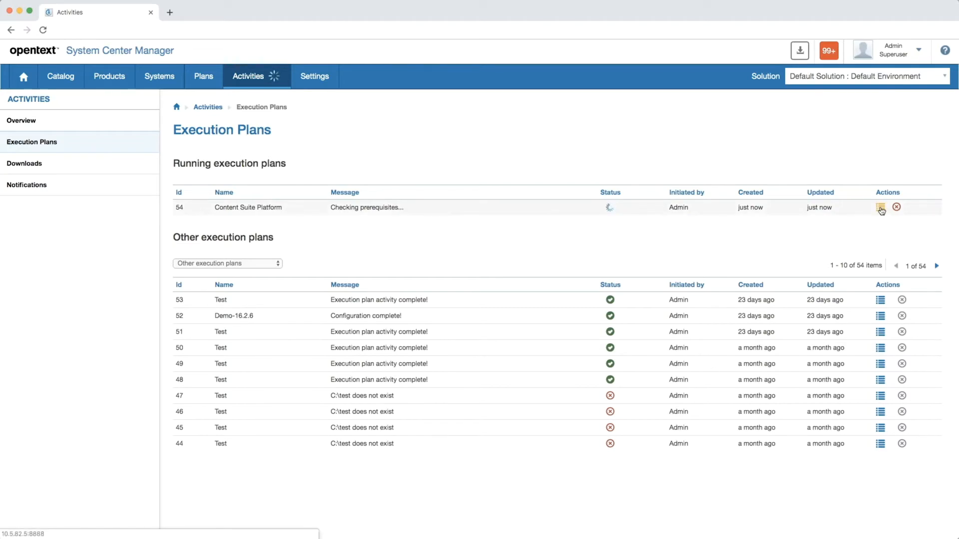
left_click(881, 208)
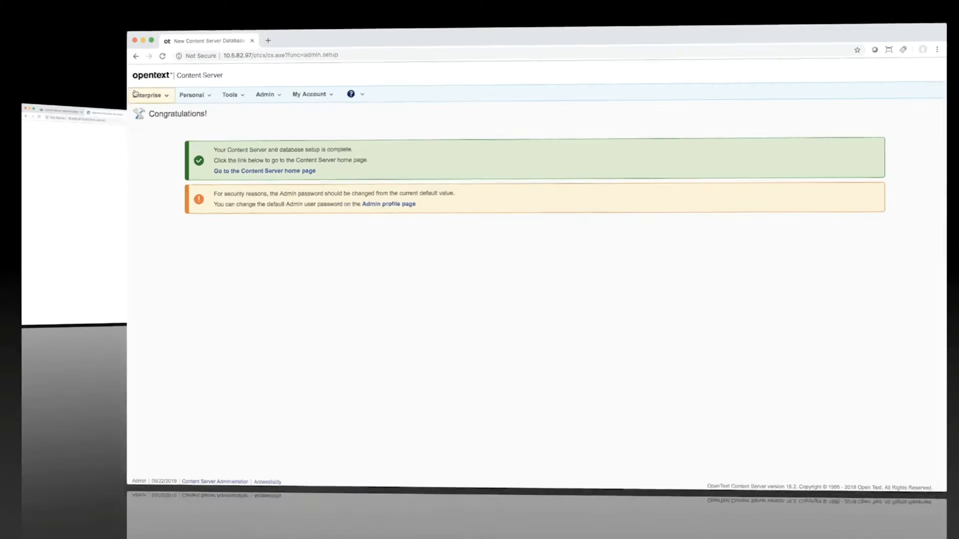
left_click(214, 11)
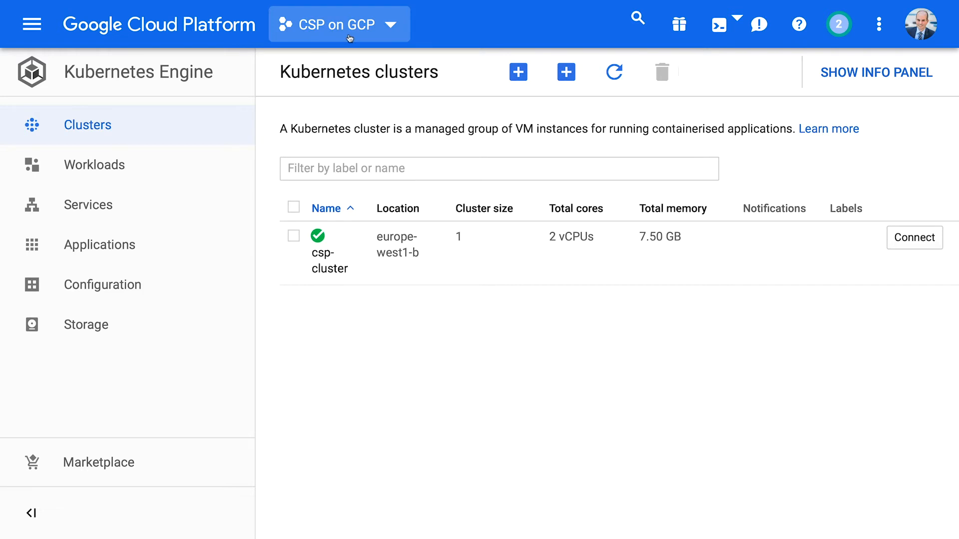
mouse_move(920, 25)
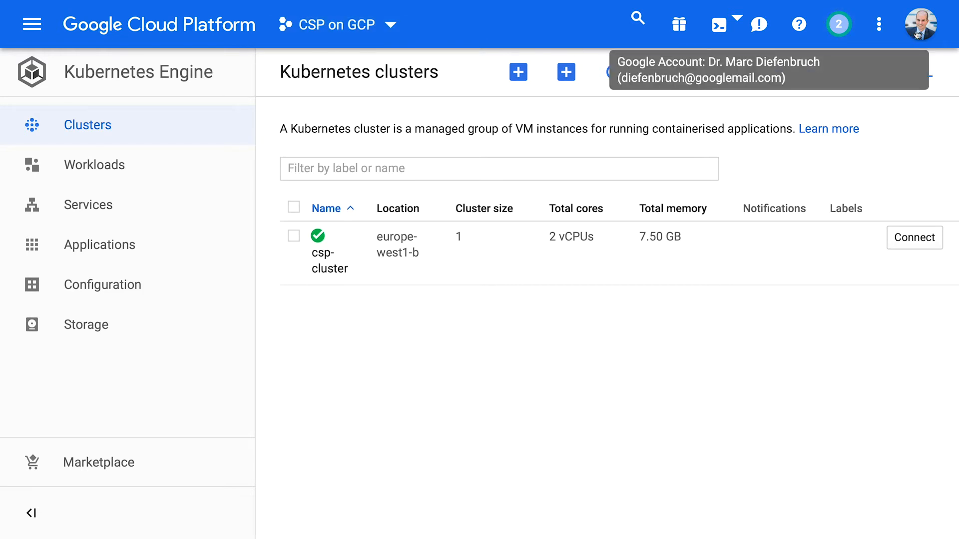
mouse_move(250, 170)
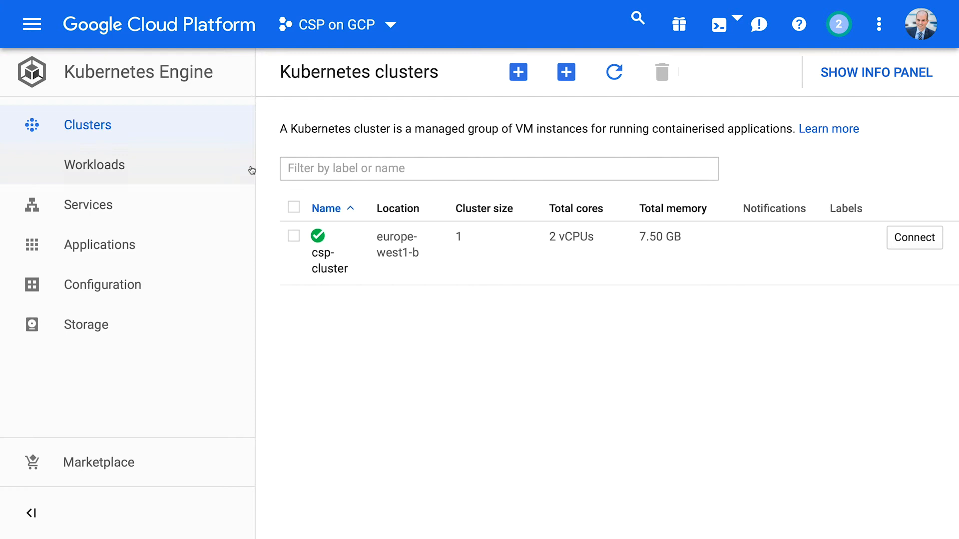
mouse_move(329, 260)
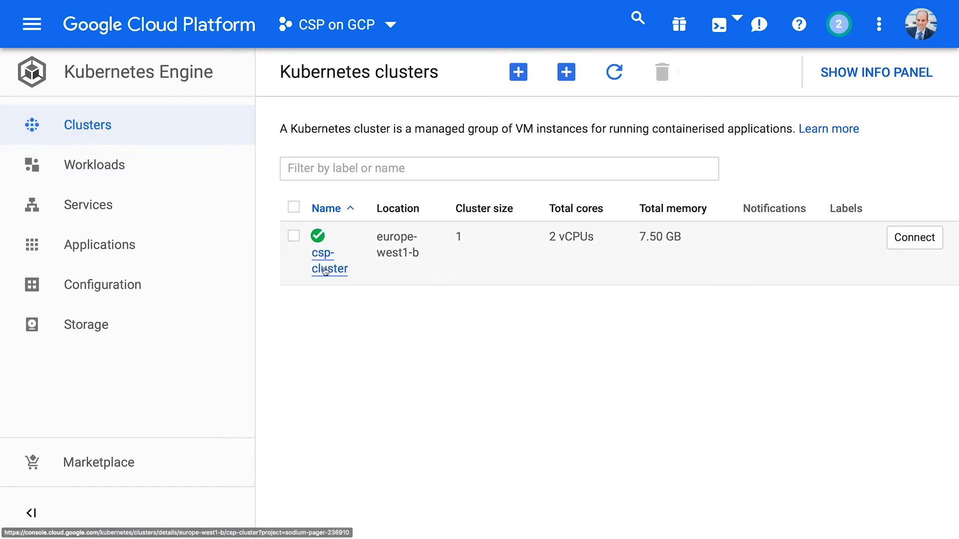
mouse_move(414, 262)
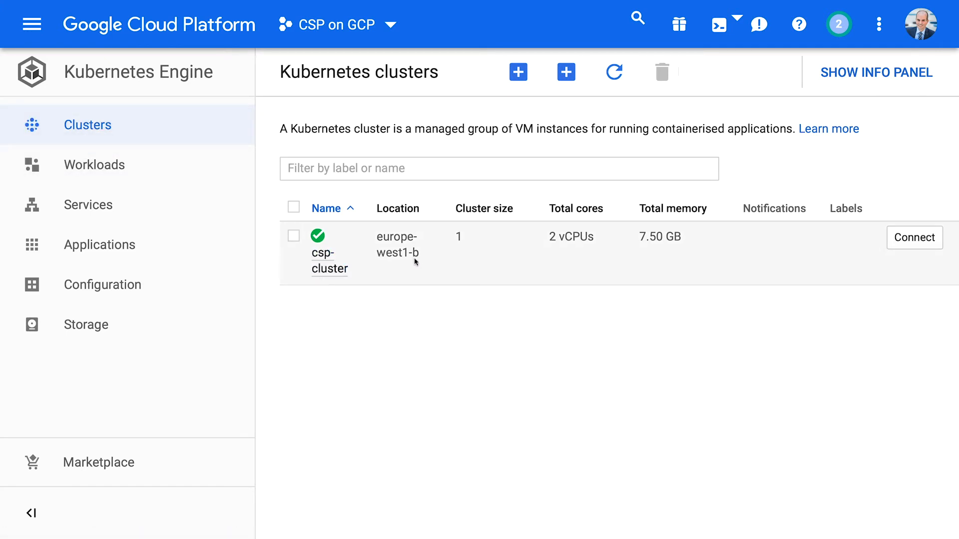
mouse_move(591, 247)
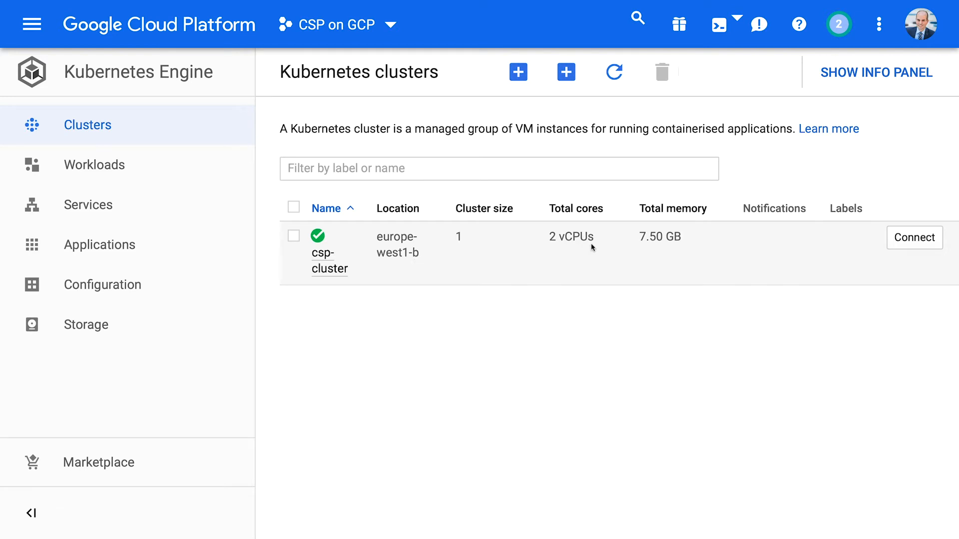
mouse_move(95, 164)
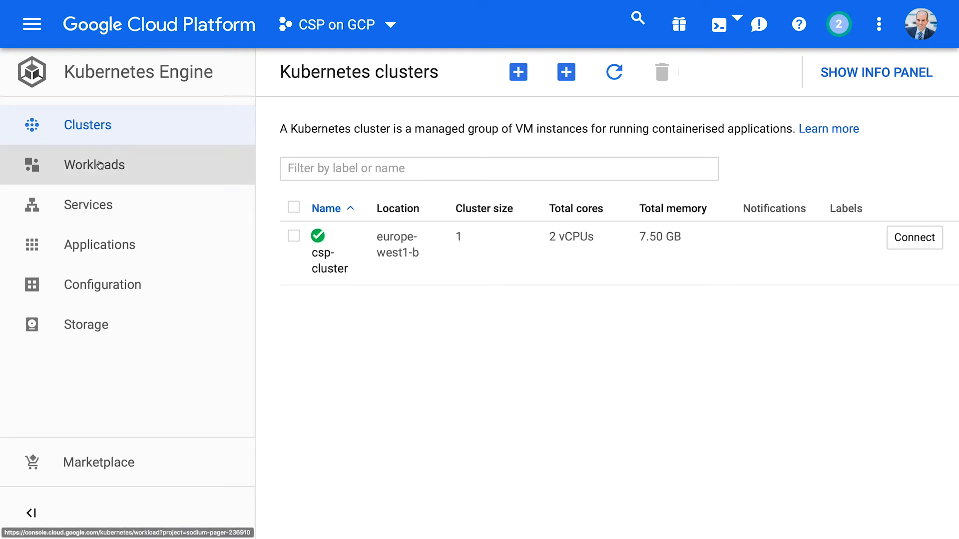
Step: Browse Workloads, Services and Configuration to find the regcred dockerconfigjson secret
left_click(95, 164)
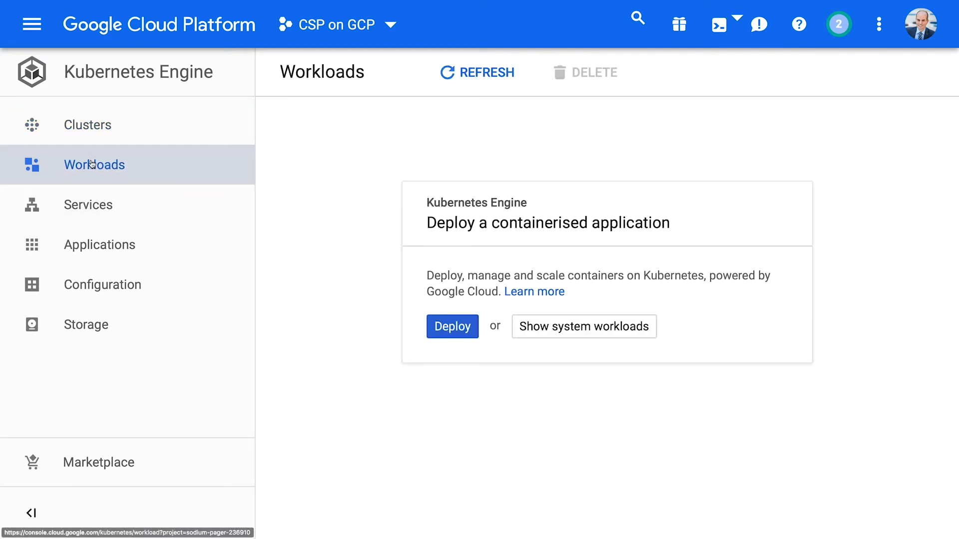
left_click(88, 205)
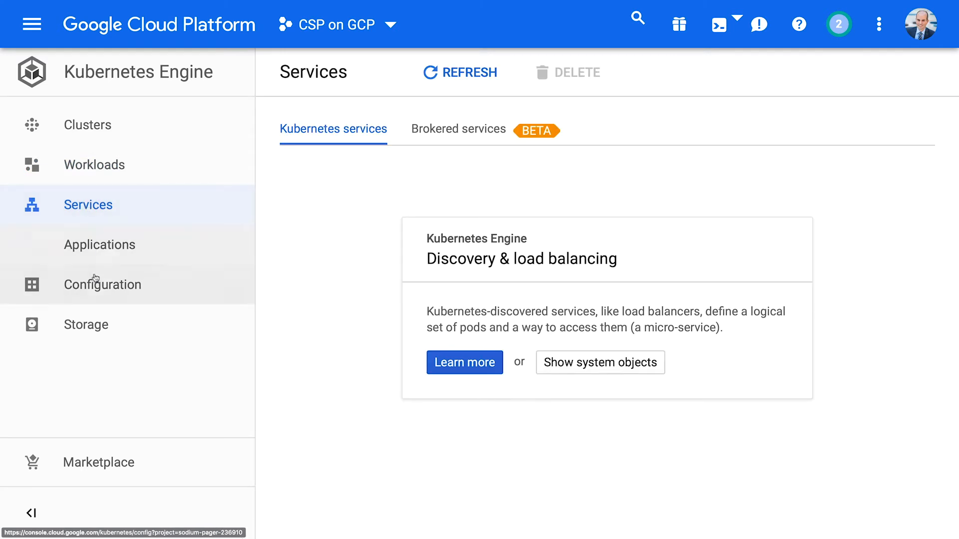
left_click(101, 285)
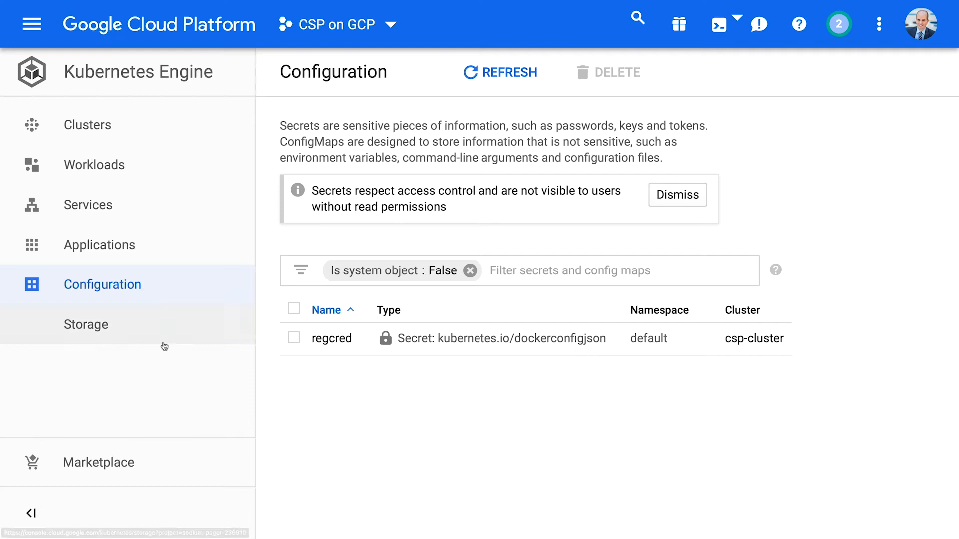
left_click(86, 324)
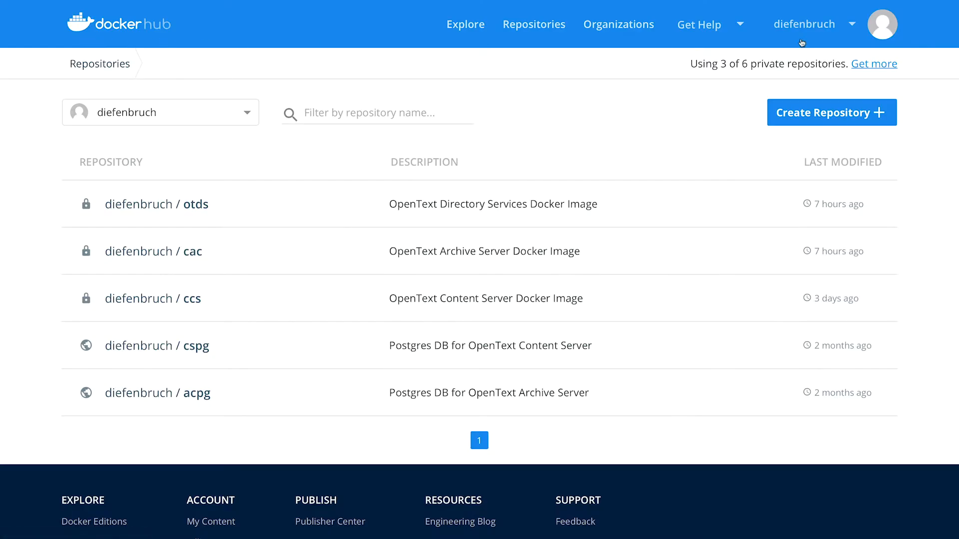
mouse_move(132, 234)
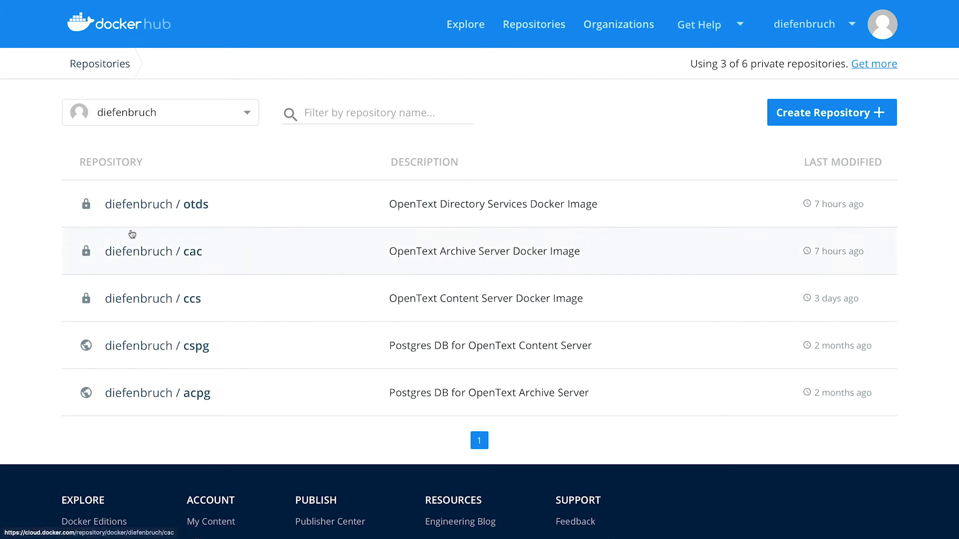
mouse_move(460, 250)
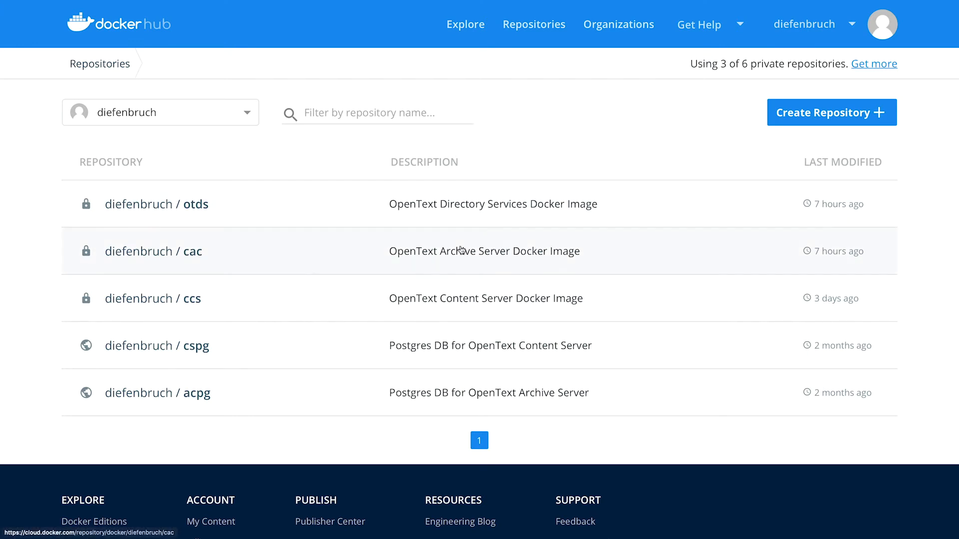
mouse_move(400, 309)
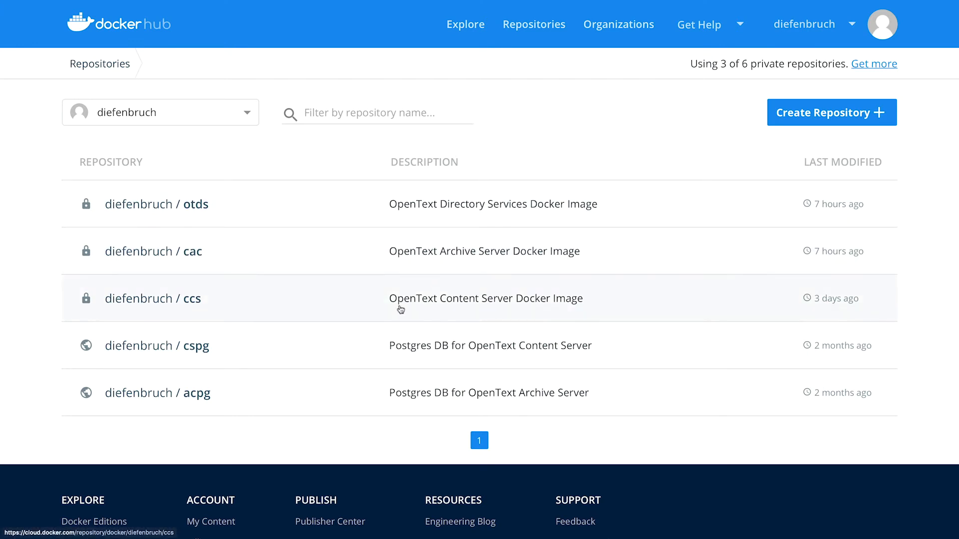
mouse_move(424, 357)
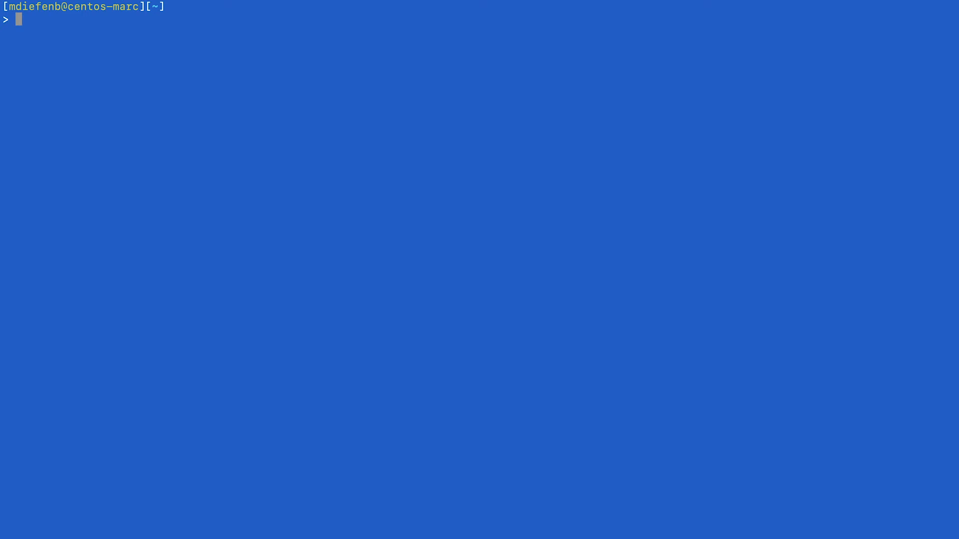
Step: Check kubectl's current context to confirm it targets csp-cluster
type("kubectl")
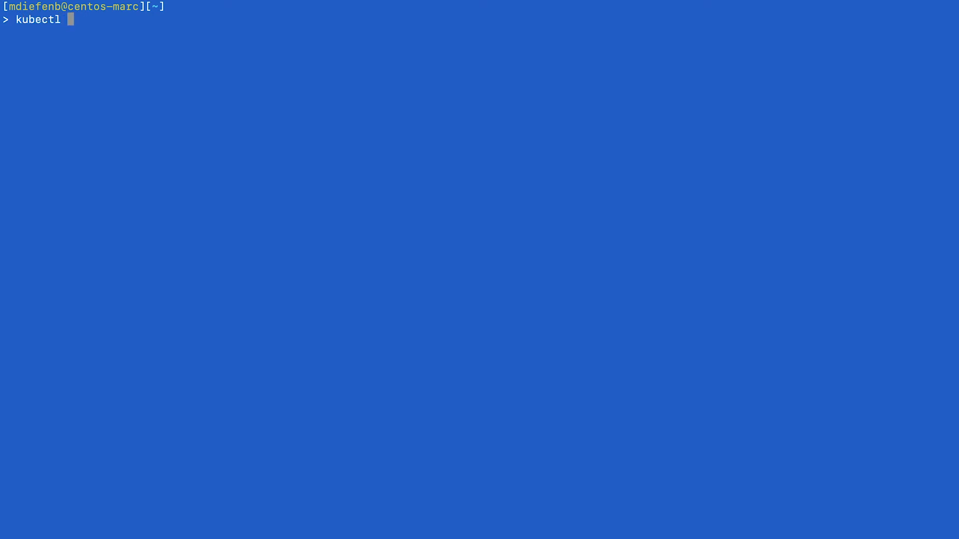
type("config")
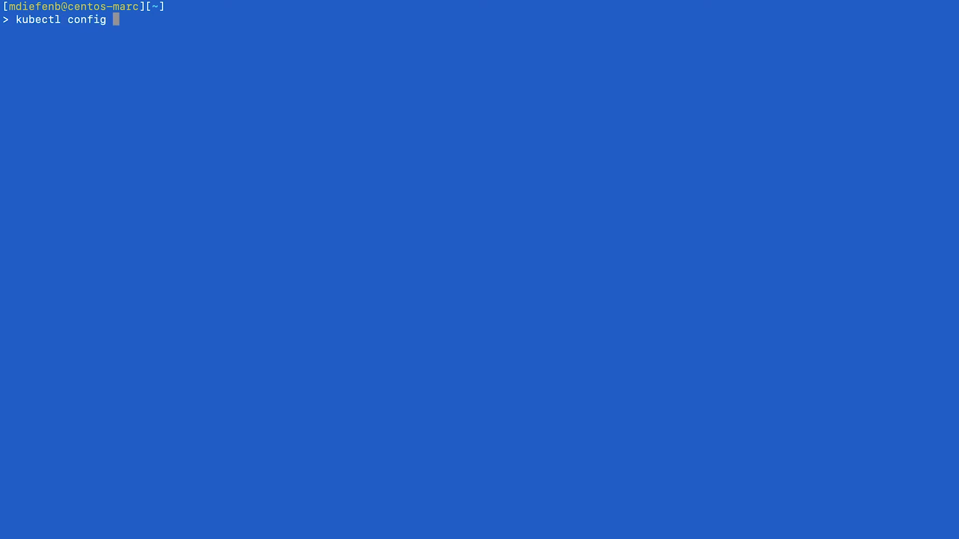
type("current-c")
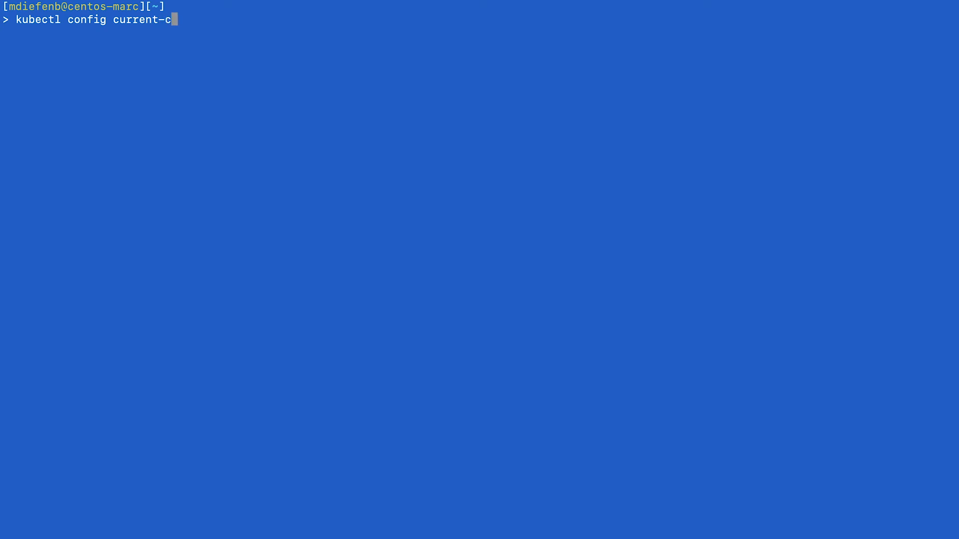
key("Return")
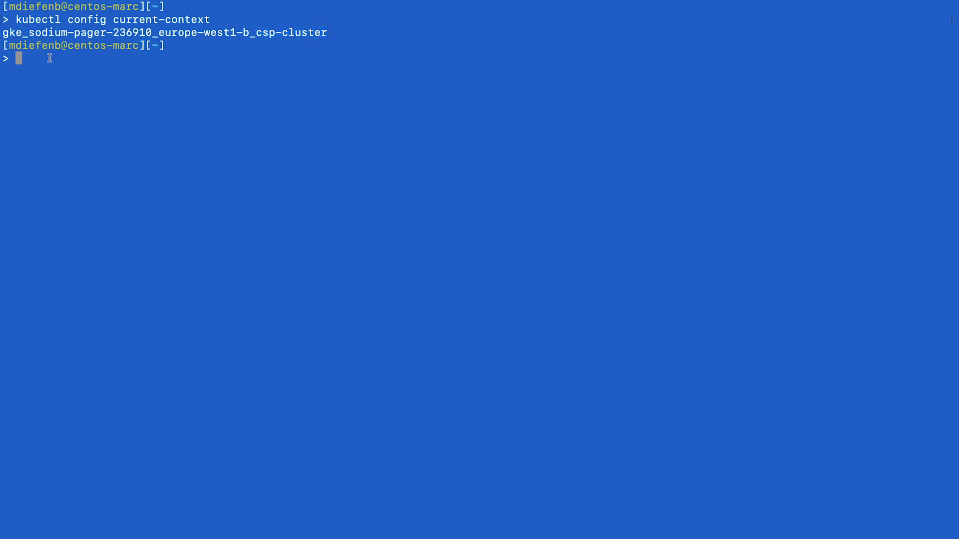
Step: Apply every manifest in Kubernetes/current with kubectl apply -f . and clear the output
type("cd Kubernetes/current/")
type("ls -la")
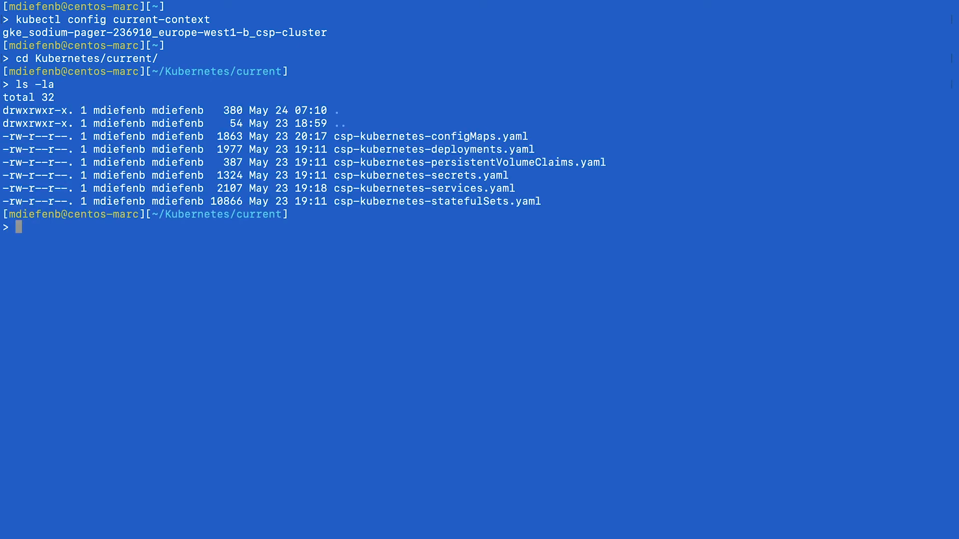
type("kubec")
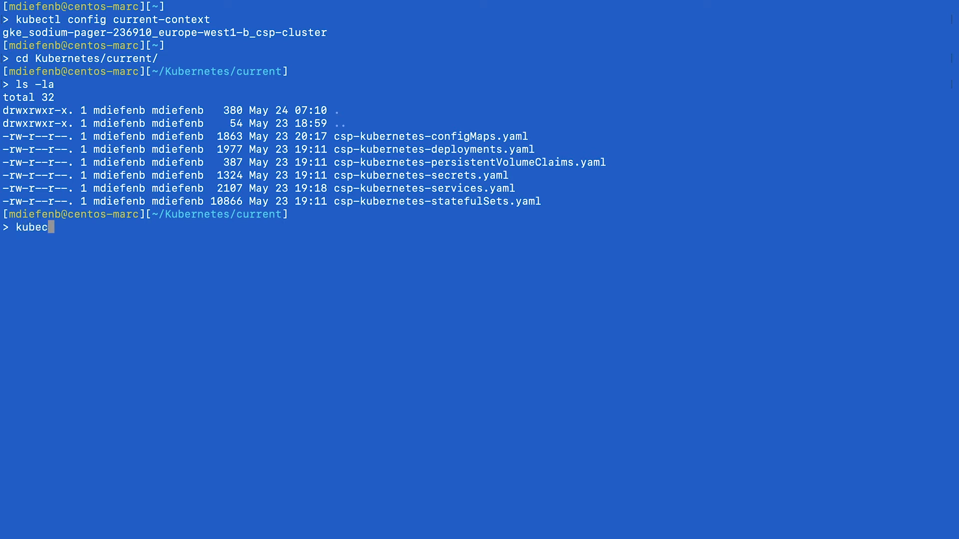
type("tl apply -")
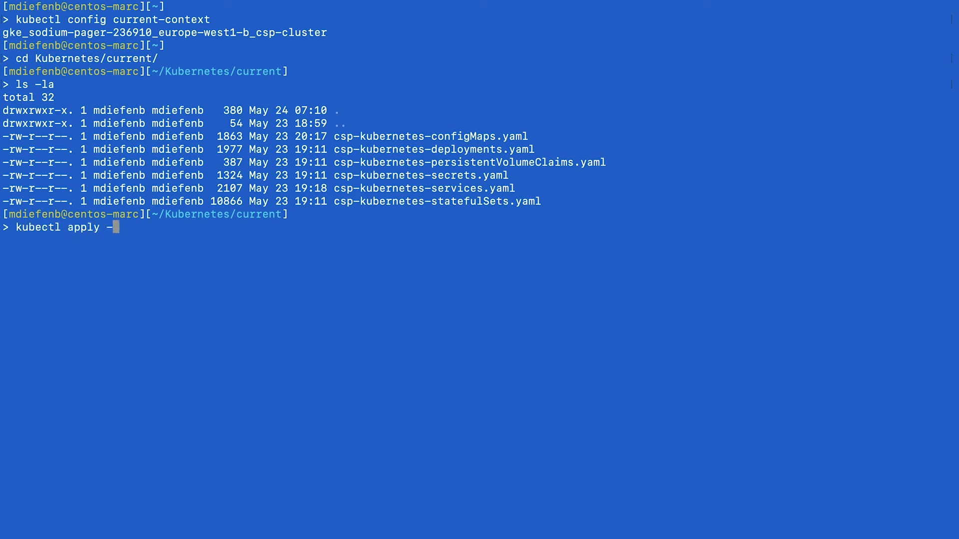
key("Return")
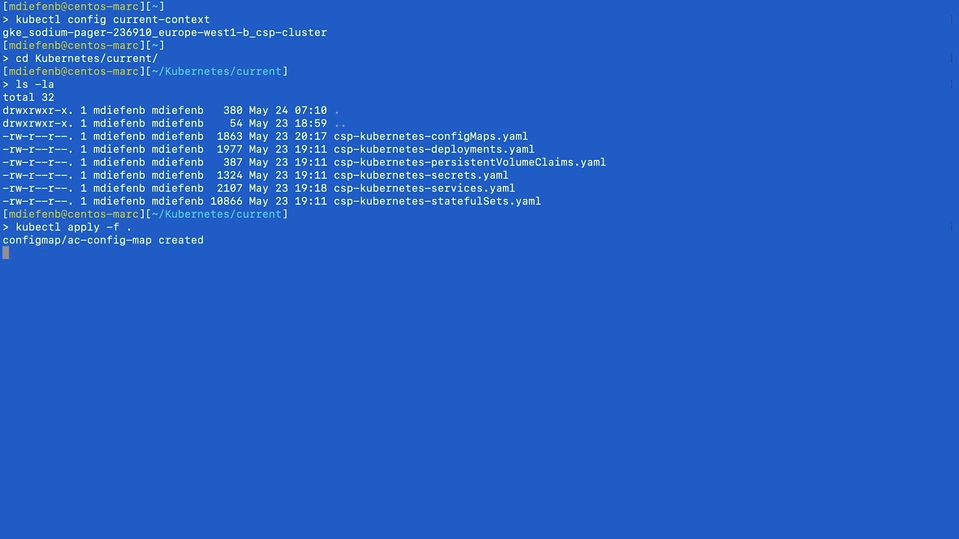
key("Return")
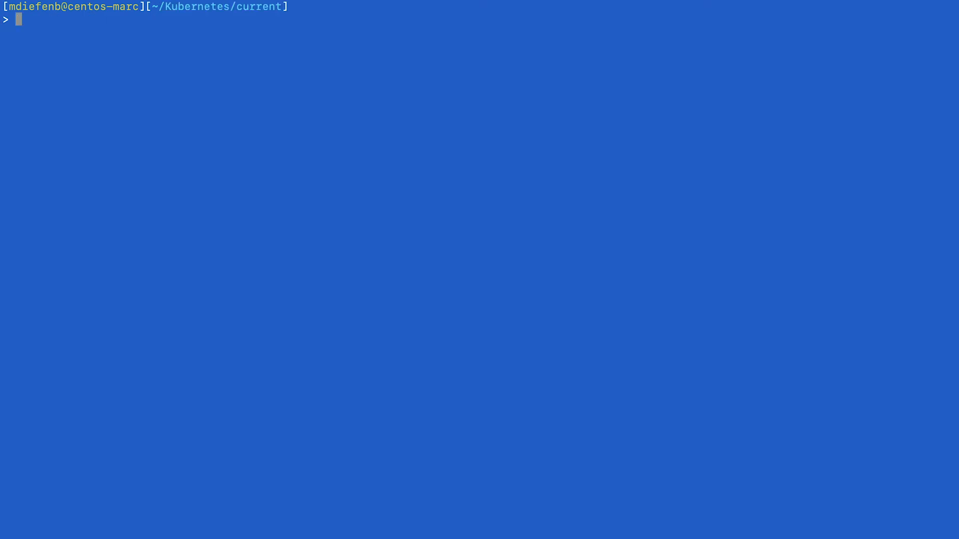
Step: List the cluster services, showing external IPs for cs and otds
type("kubectl ge")
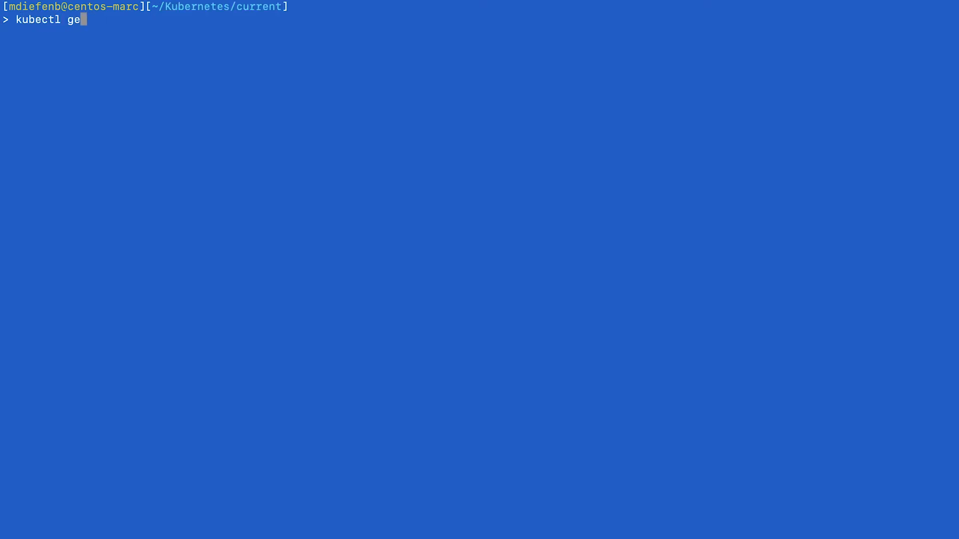
type("t services")
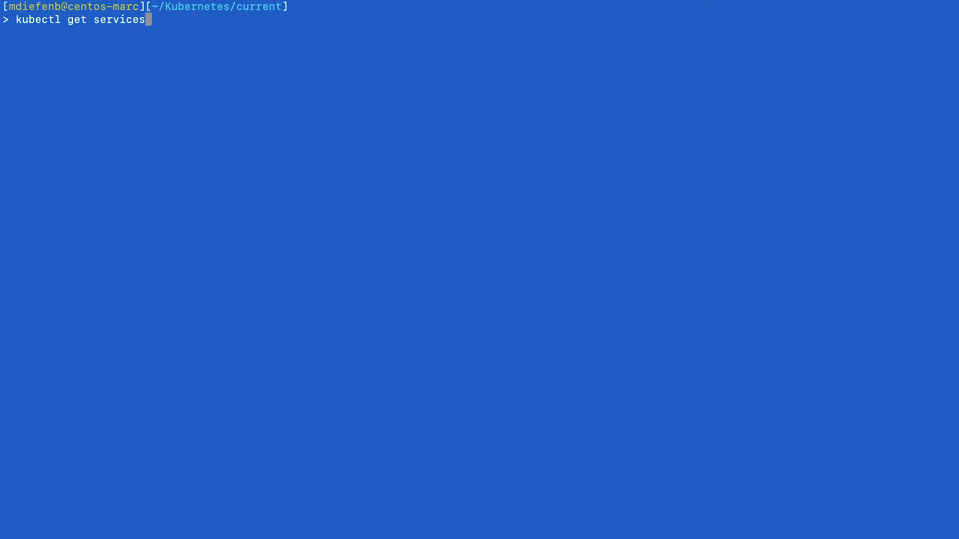
key("Return")
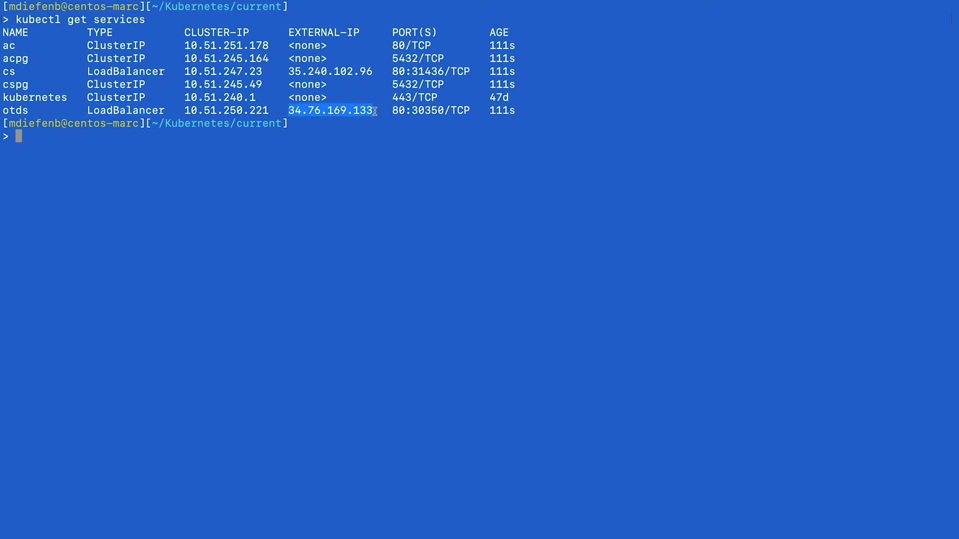
Step: List the pods with kubectl get, confirming all five CSP pods are running
type("k")
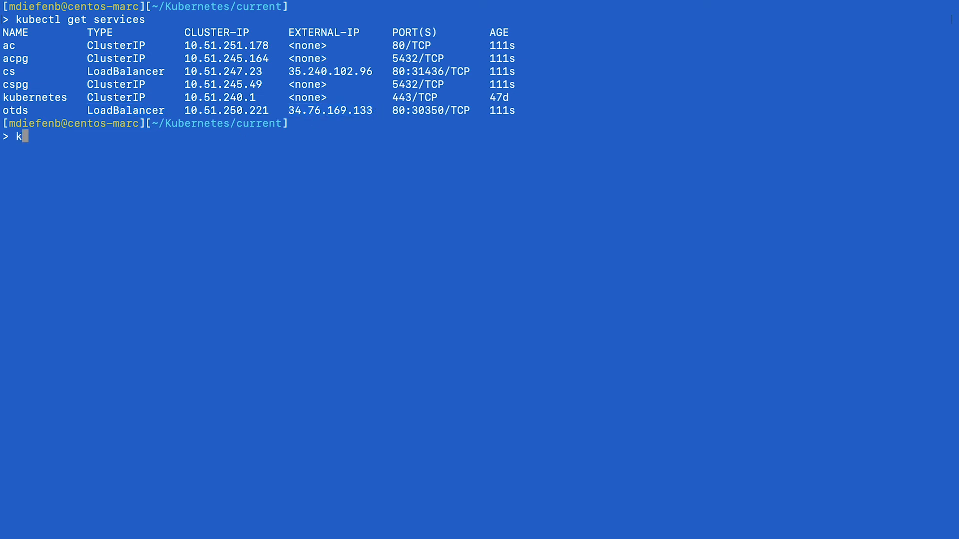
type("ubectl get pods")
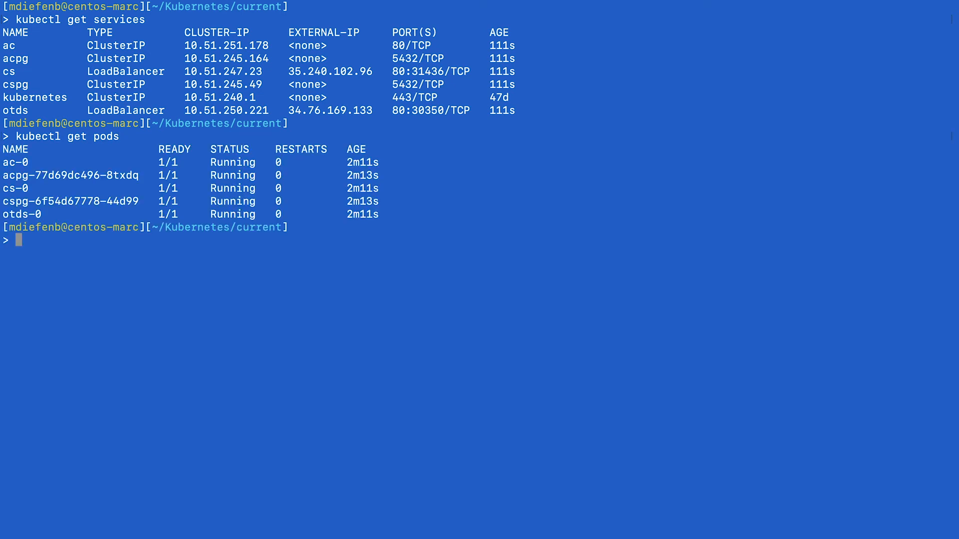
mouse_move(213, 215)
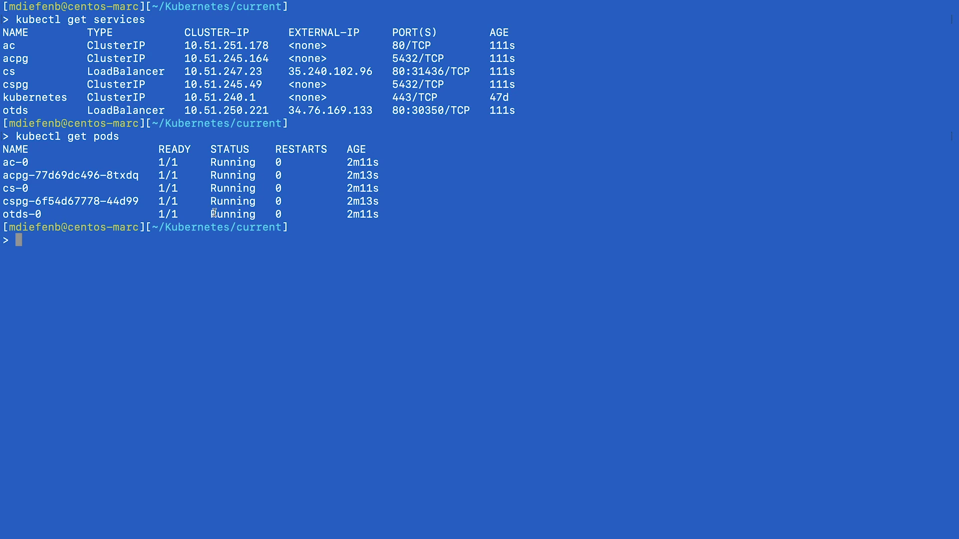
mouse_move(84, 252)
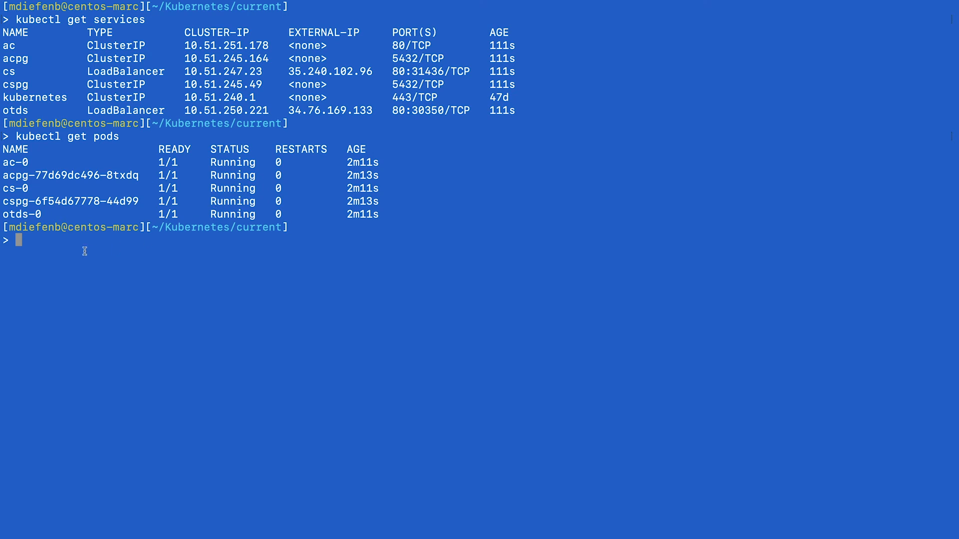
type("kubectl ge")
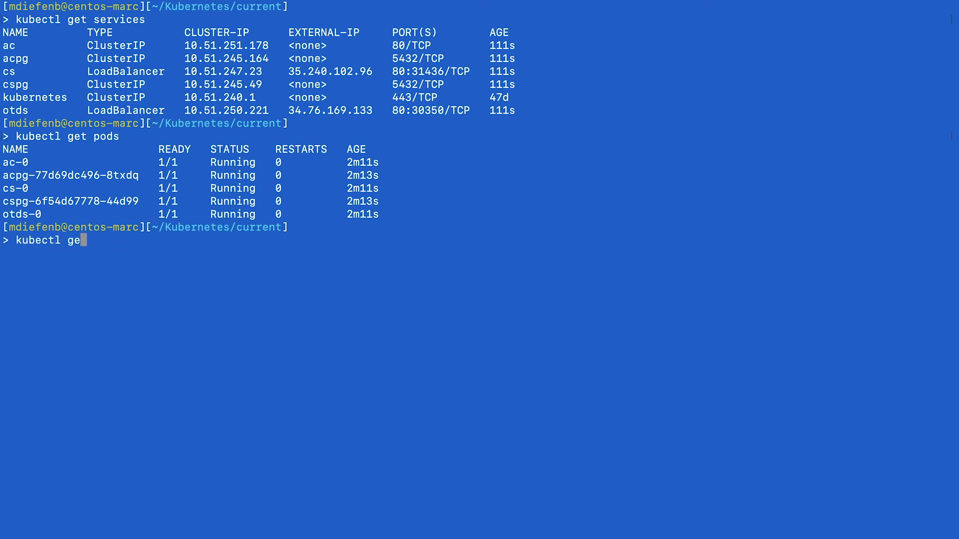
type("t")
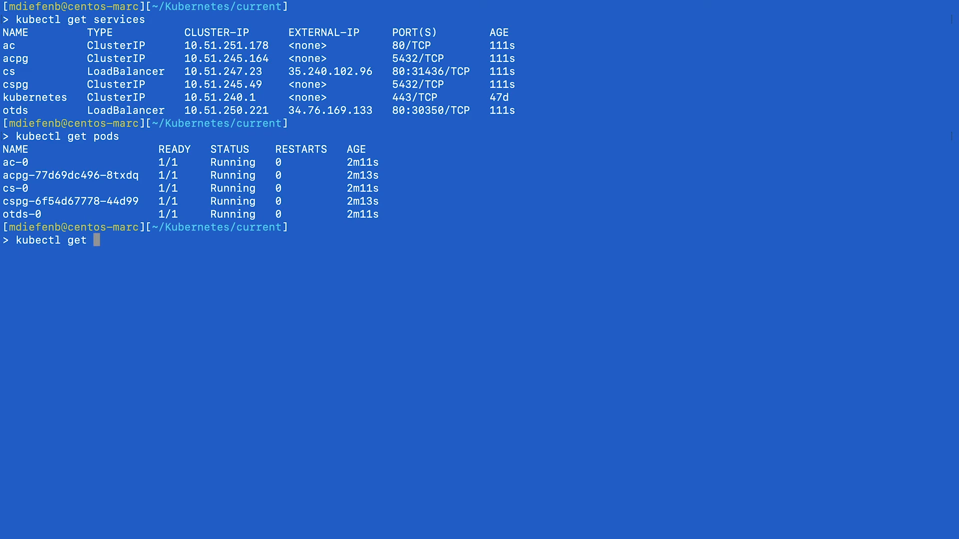
key("Return")
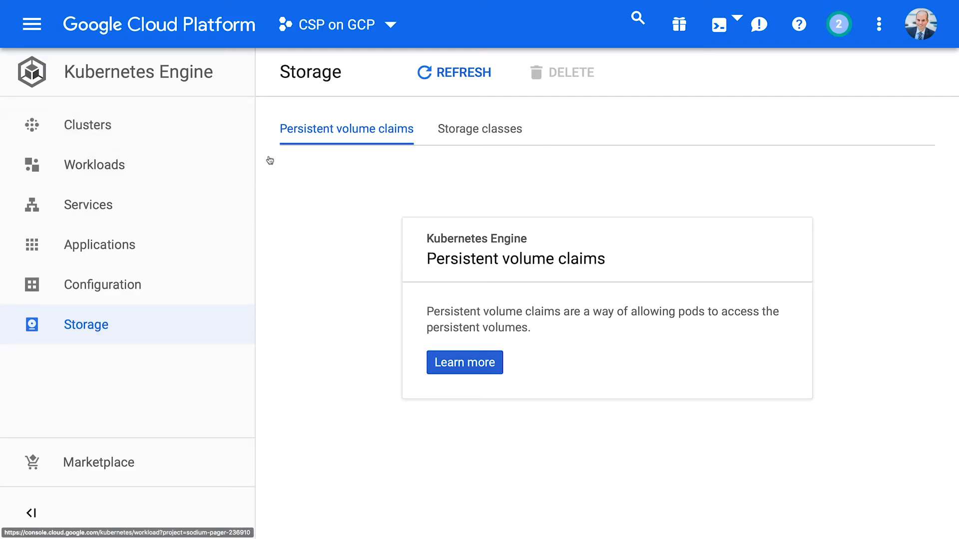
Step: Move from Clusters through Workloads to Services to see cs and otds load balancer endpoints
left_click(87, 125)
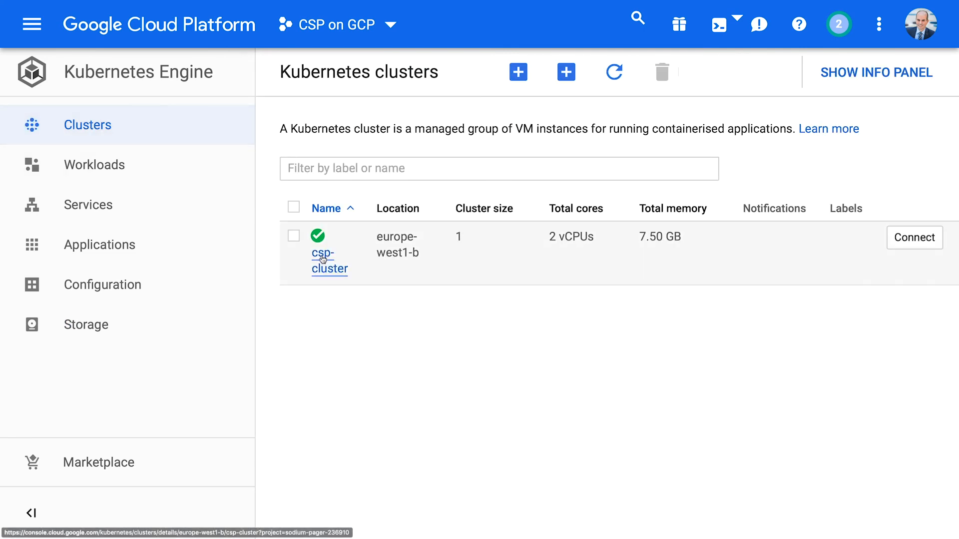
left_click(94, 164)
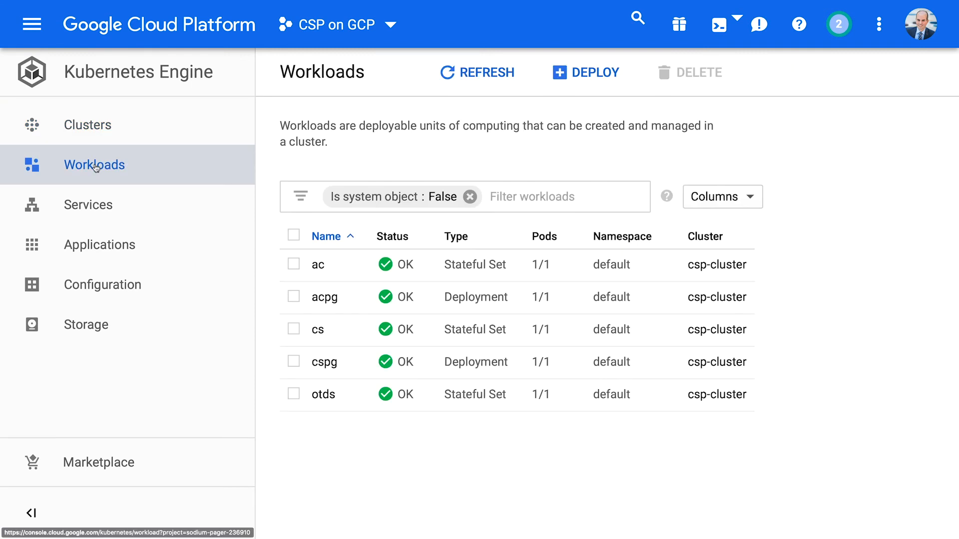
mouse_move(324, 297)
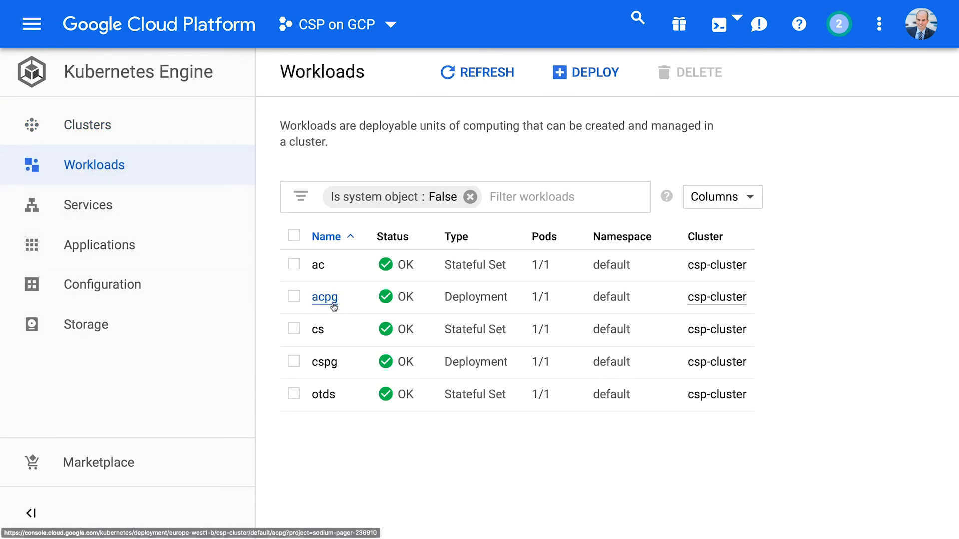
mouse_move(480, 300)
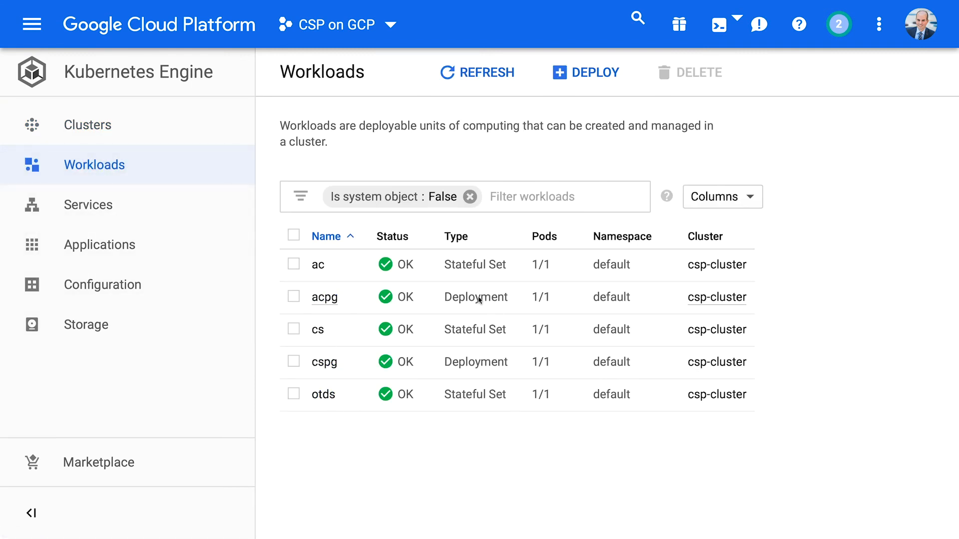
mouse_move(480, 351)
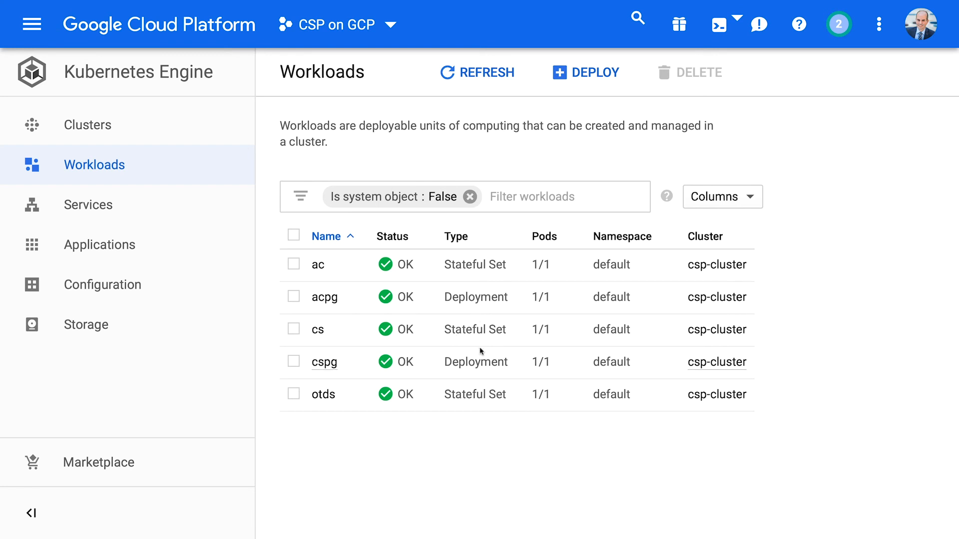
left_click(88, 205)
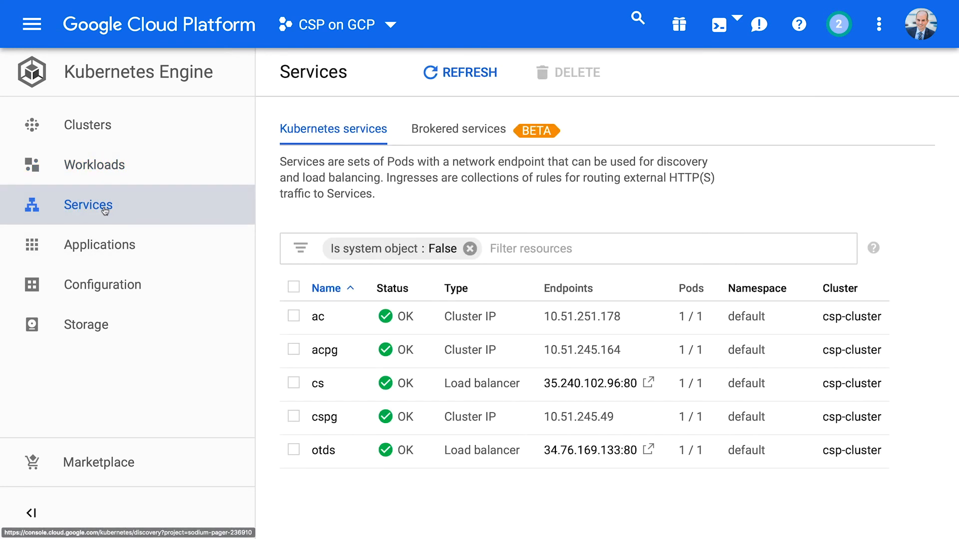
mouse_move(505, 398)
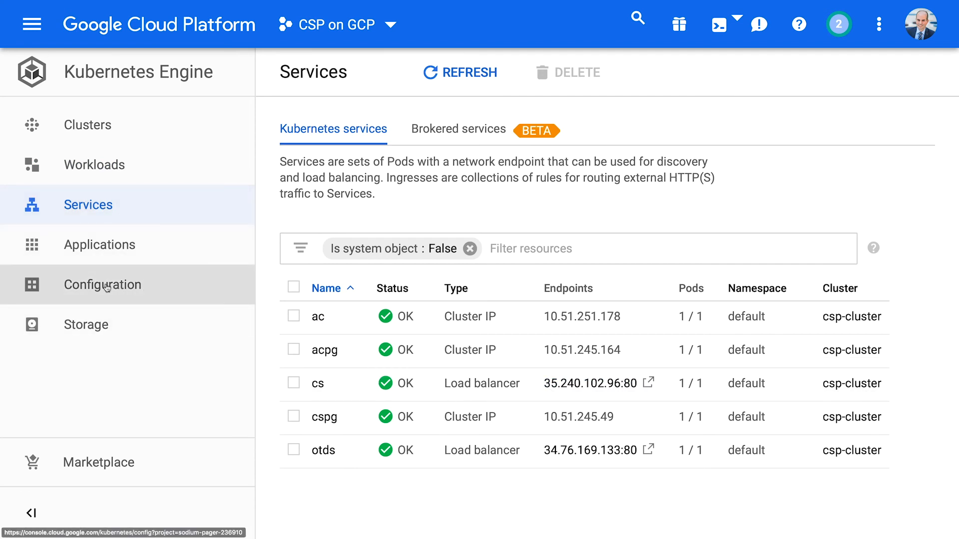
Step: Inspect the cs-config-map settings on the Configuration page
left_click(103, 284)
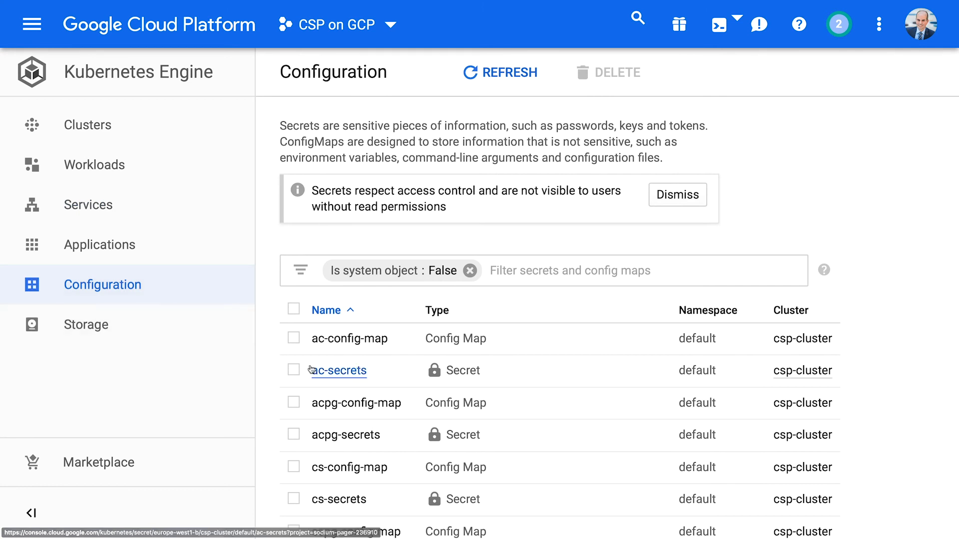
scroll("down", 3)
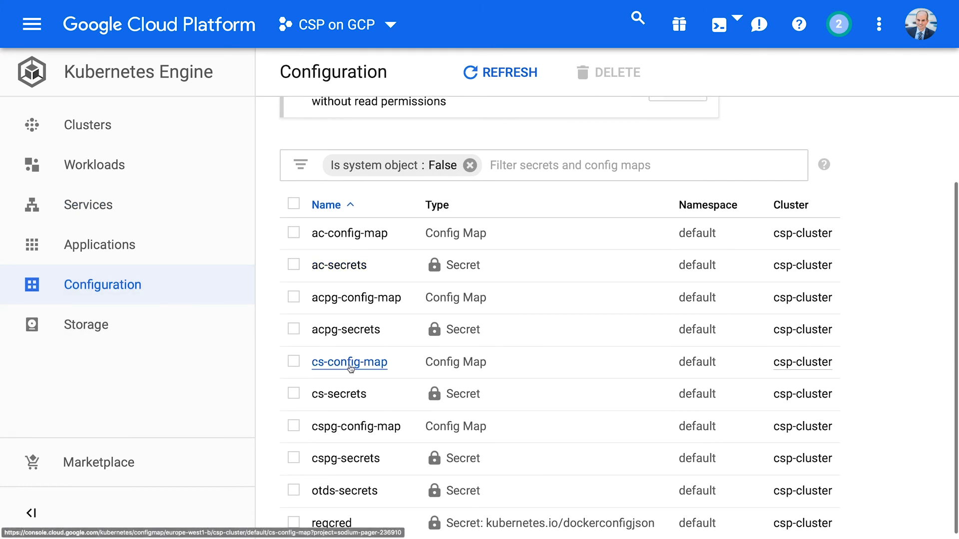
left_click(349, 361)
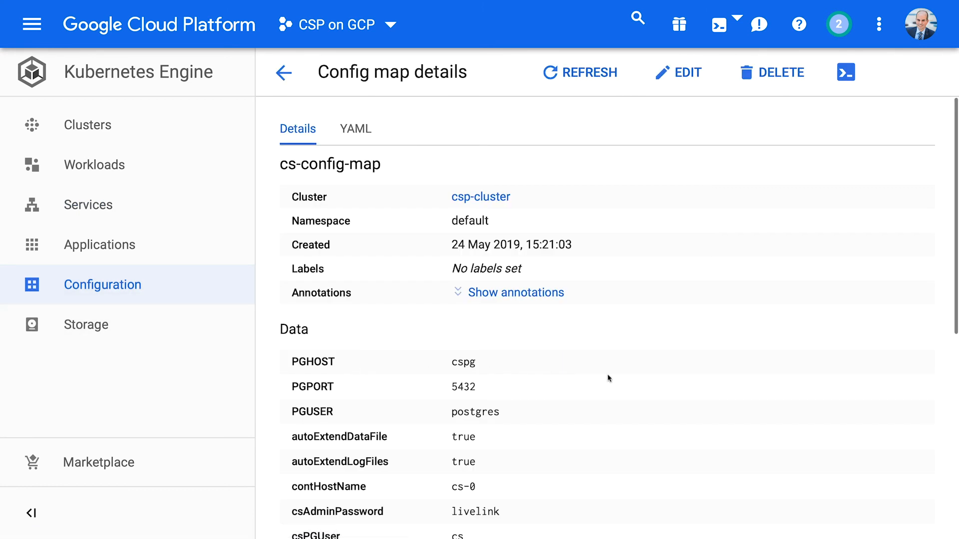
scroll("down", 3)
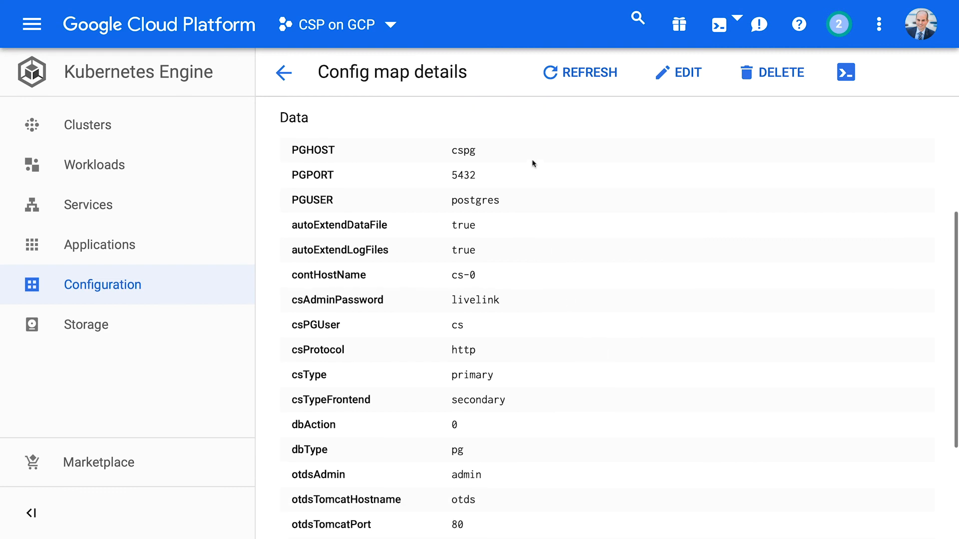
mouse_move(529, 425)
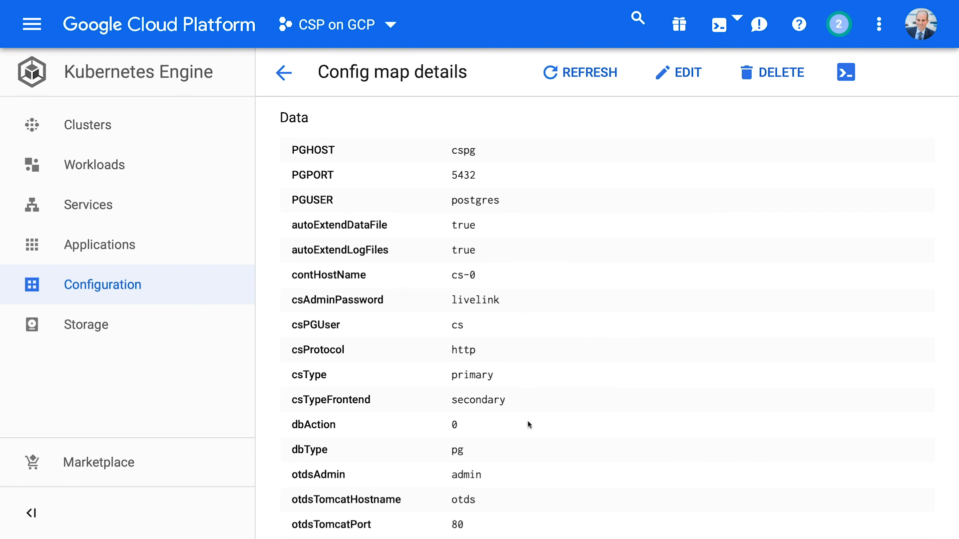
Step: Review the persistent volume claims, then open Content Server via the cs endpoint
left_click(85, 324)
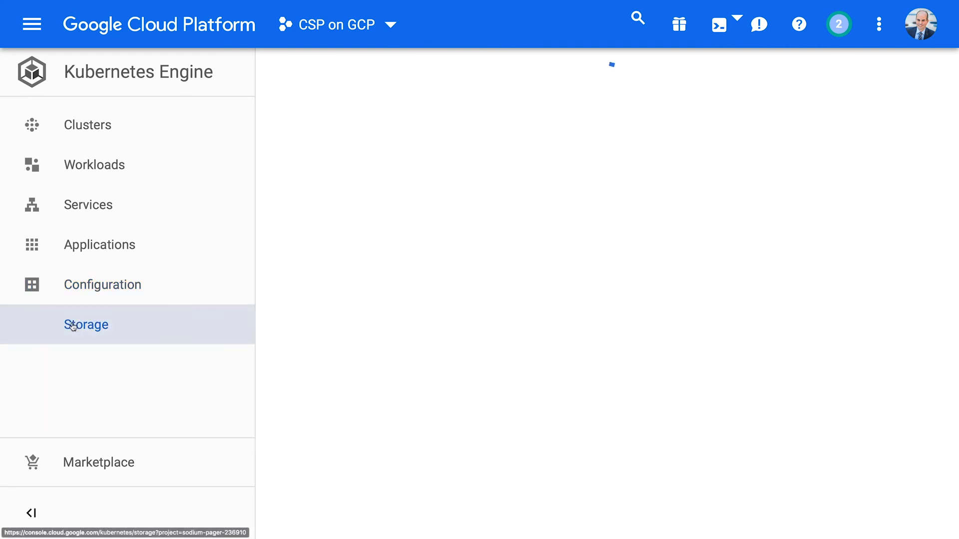
left_click(86, 324)
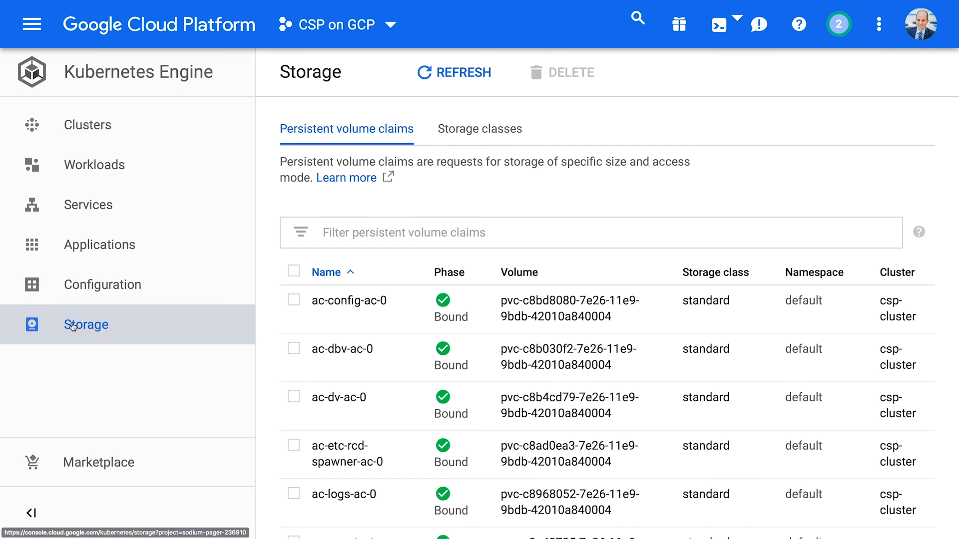
left_click(87, 204)
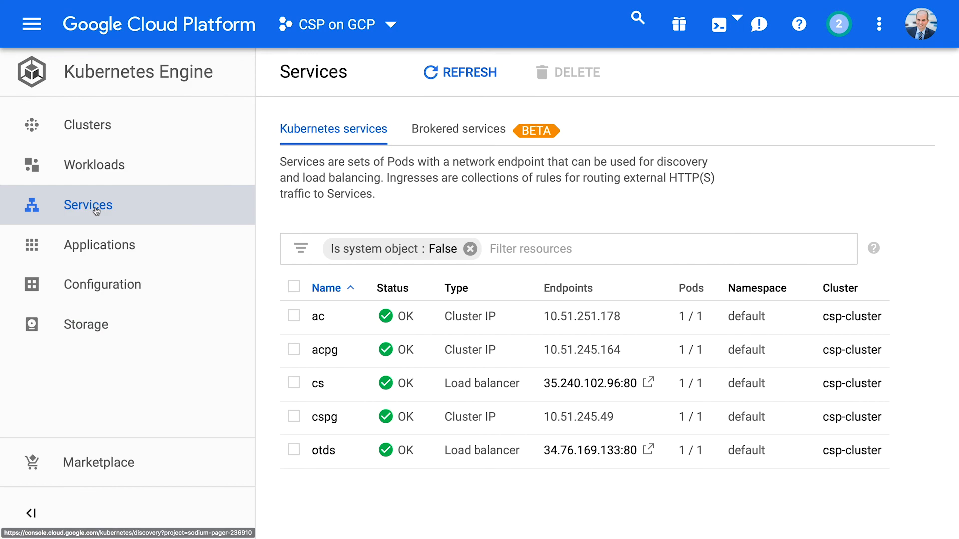
left_click(649, 382)
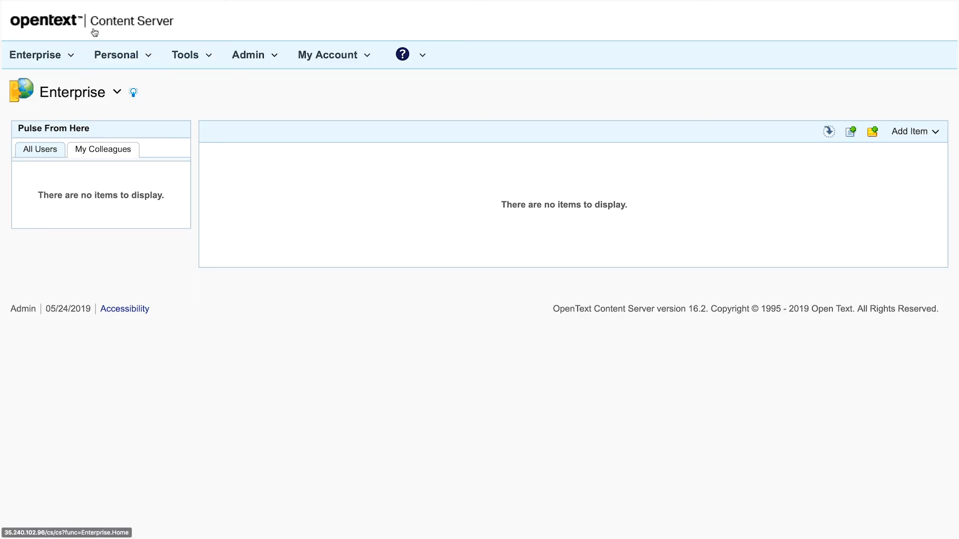
Step: Show About Content Server from the help menu: version 16.2.10, build 1618
left_click(420, 54)
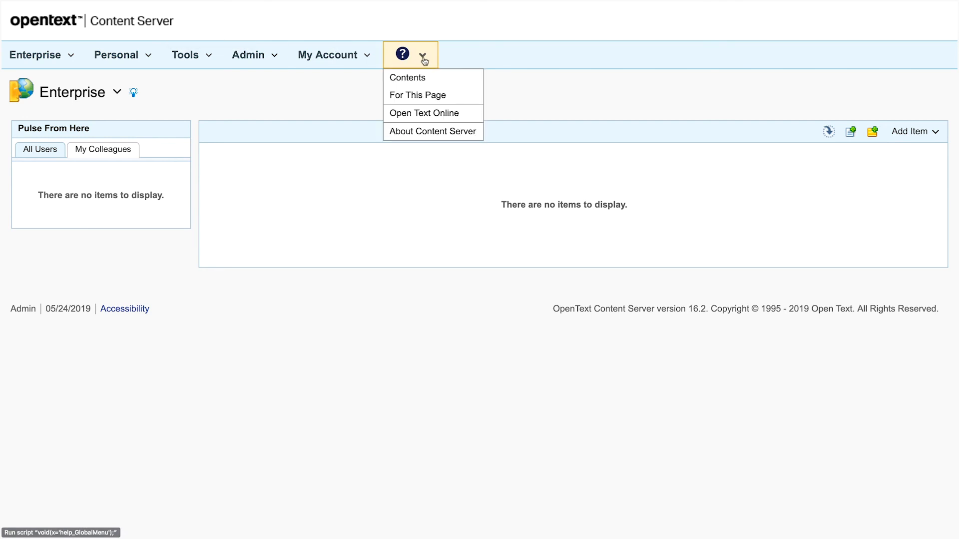
left_click(432, 131)
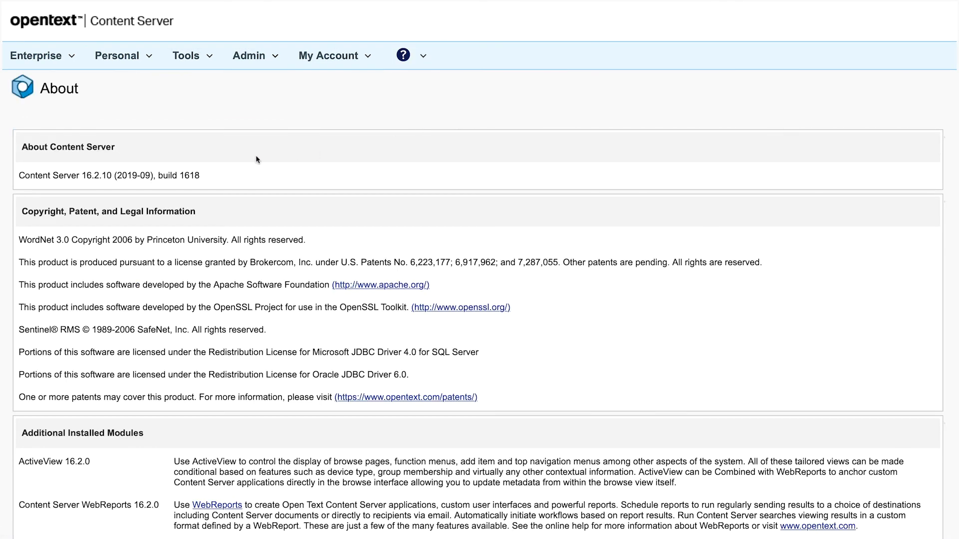
mouse_move(175, 192)
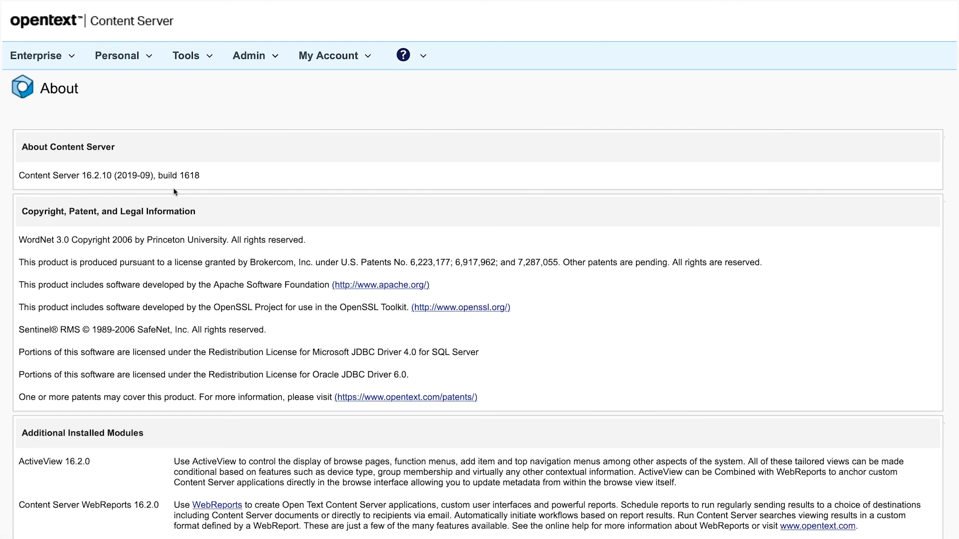
left_click(38, 55)
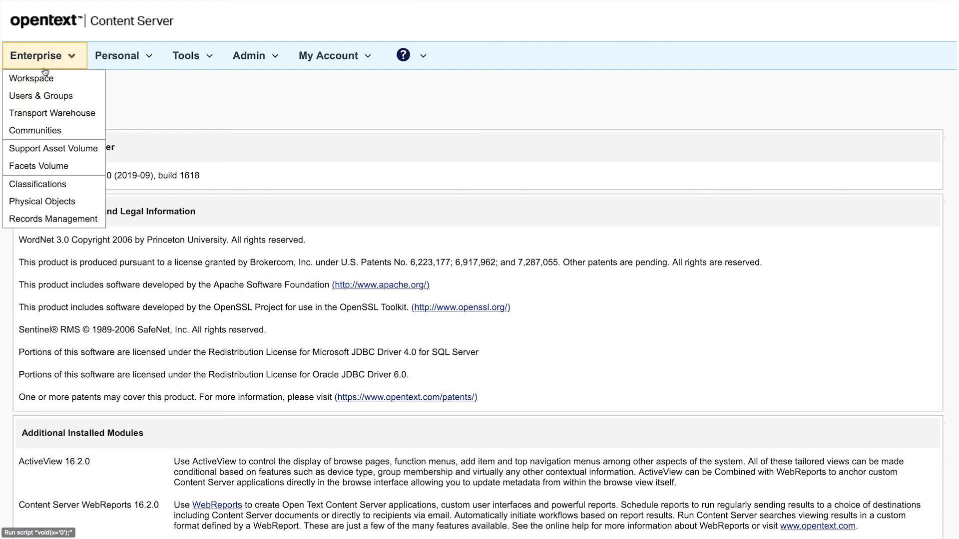